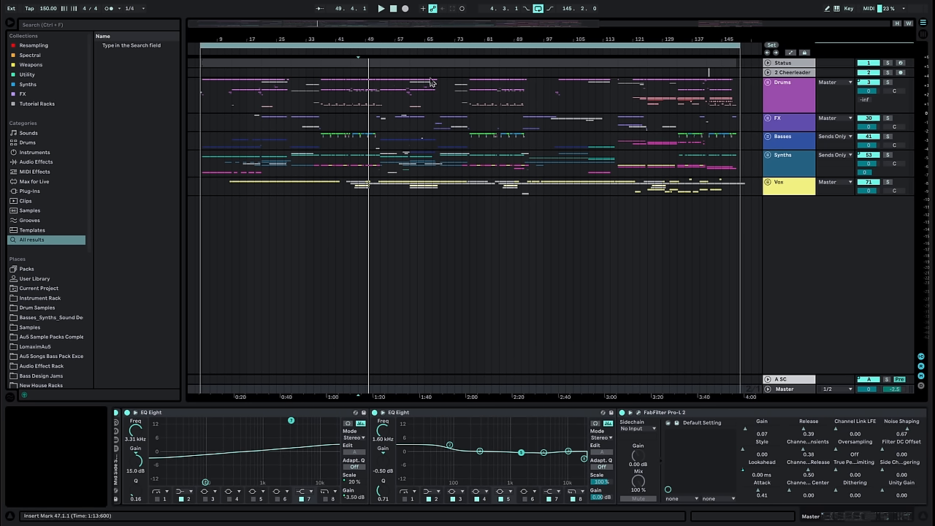
{"action": "mouse_move", "coordinate": [618, 205]}
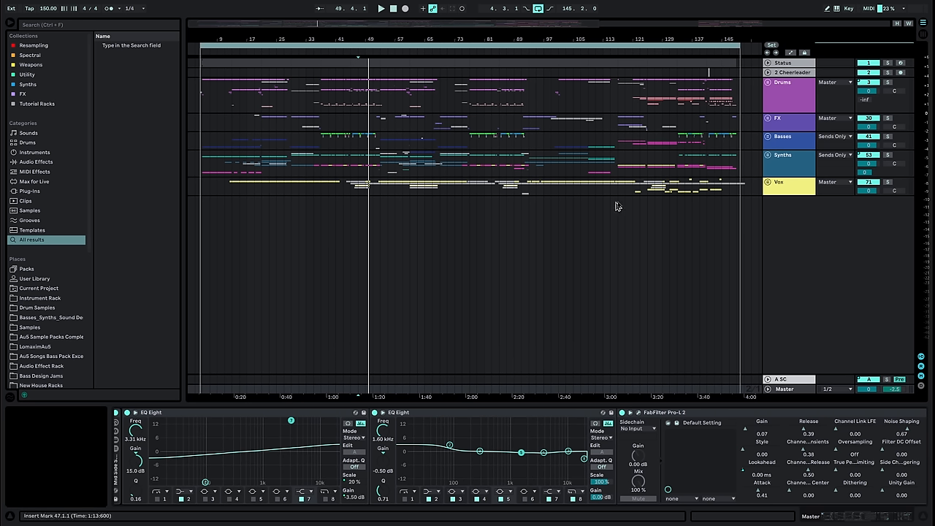
{"action": "mouse_move", "coordinate": [427, 171]}
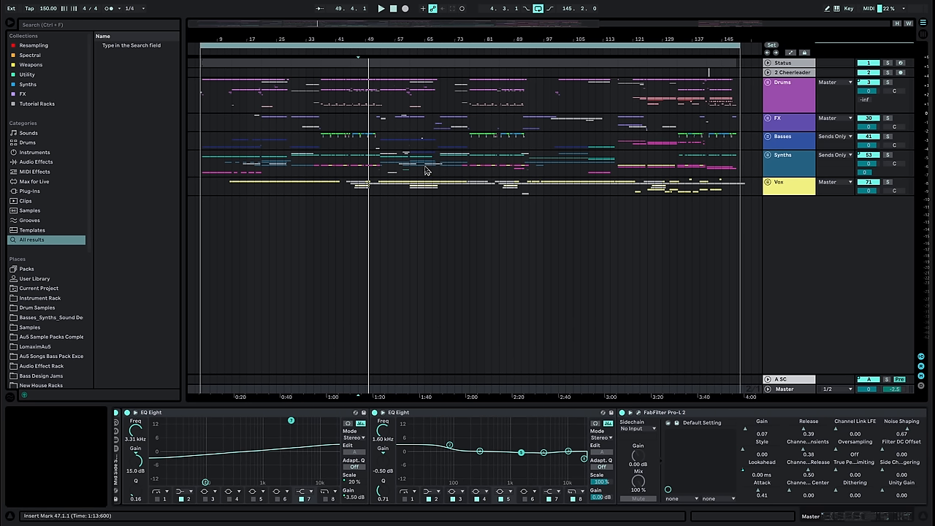
{"action": "mouse_move", "coordinate": [383, 151]}
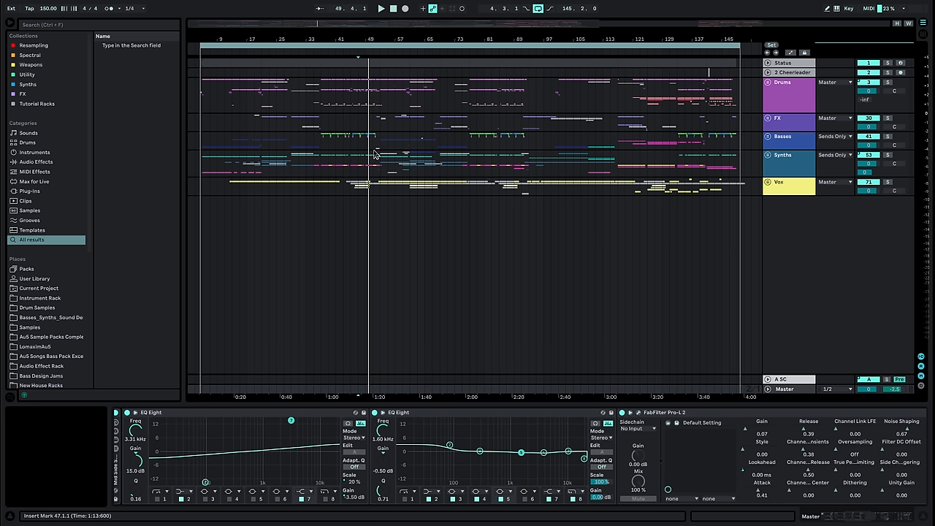
{"action": "mouse_move", "coordinate": [769, 196]}
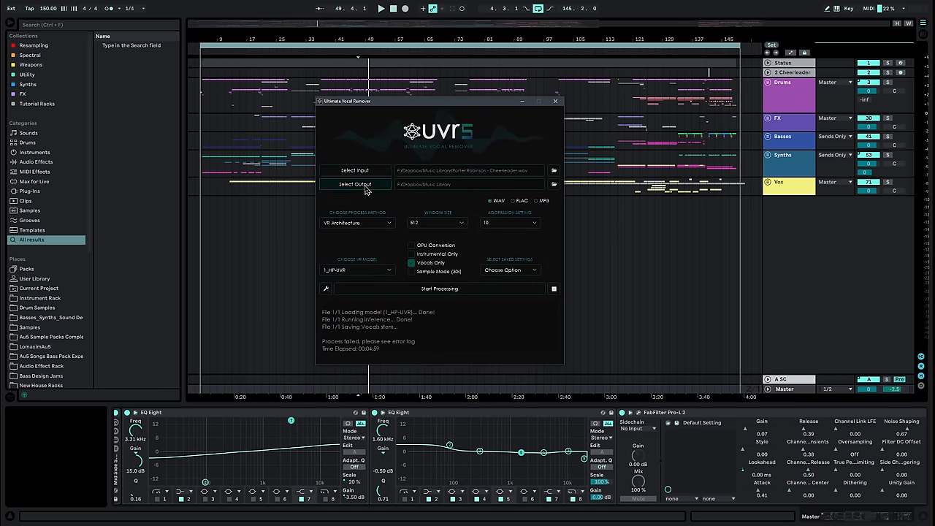
{"action": "mouse_move", "coordinate": [358, 235]}
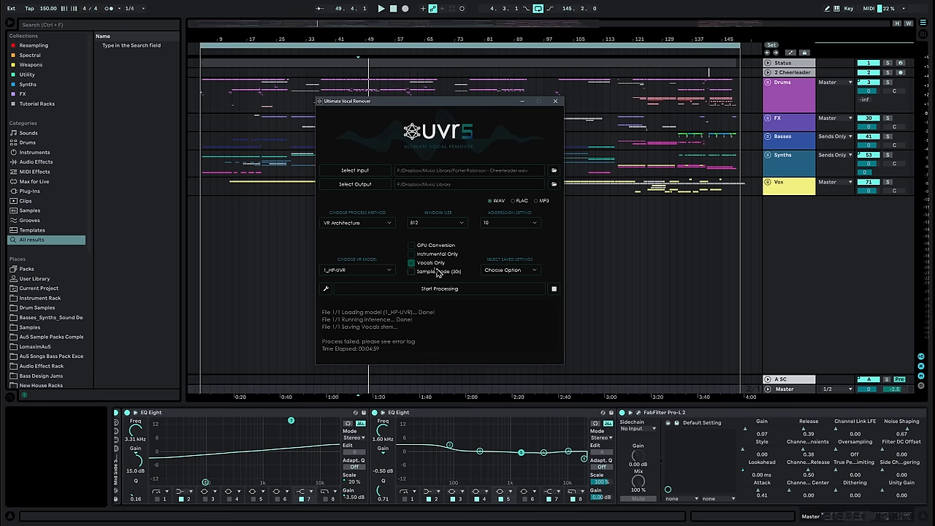
{"action": "mouse_move", "coordinate": [502, 216]}
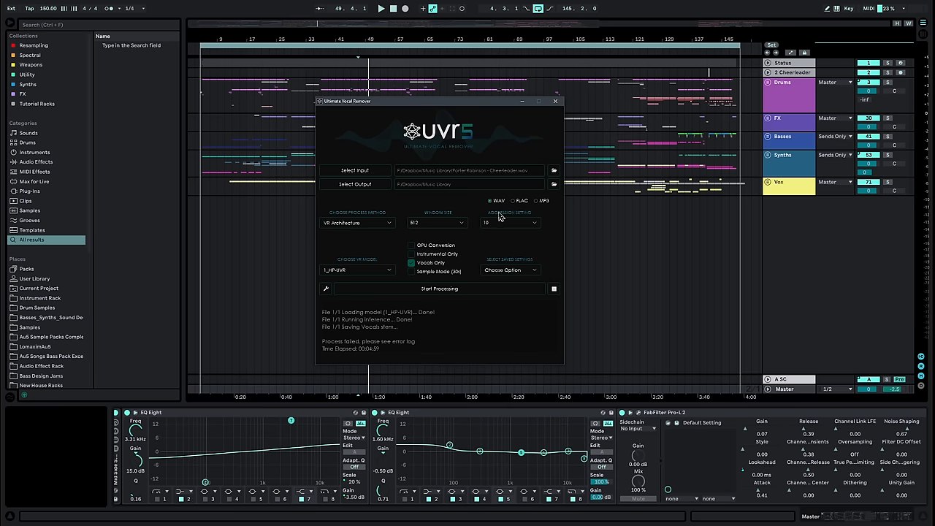
{"action": "mouse_move", "coordinate": [543, 109]}
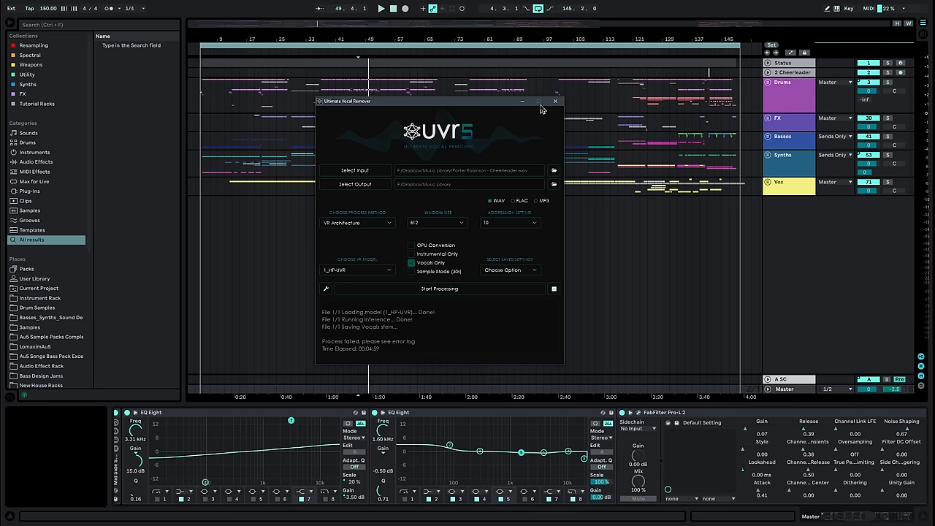
- Close the UVR5 vocal separation window and show a Cheerleader vocal track's effect chain
{"action": "left_click", "coordinate": [556, 101]}
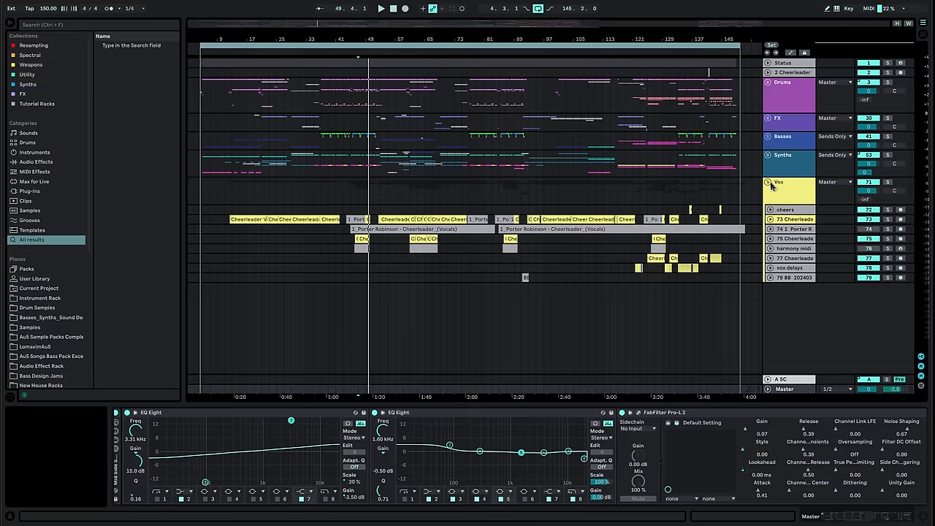
{"action": "left_click", "coordinate": [781, 182]}
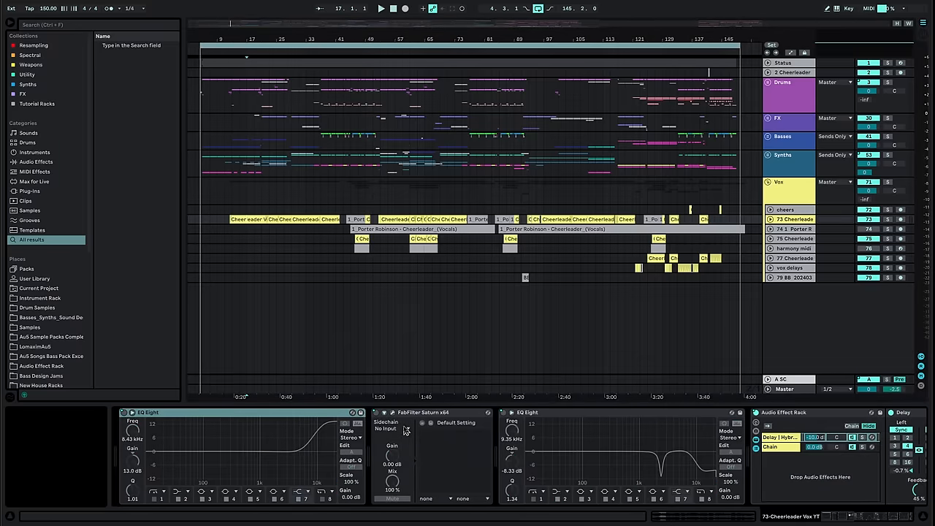
{"action": "left_click", "coordinate": [769, 219]}
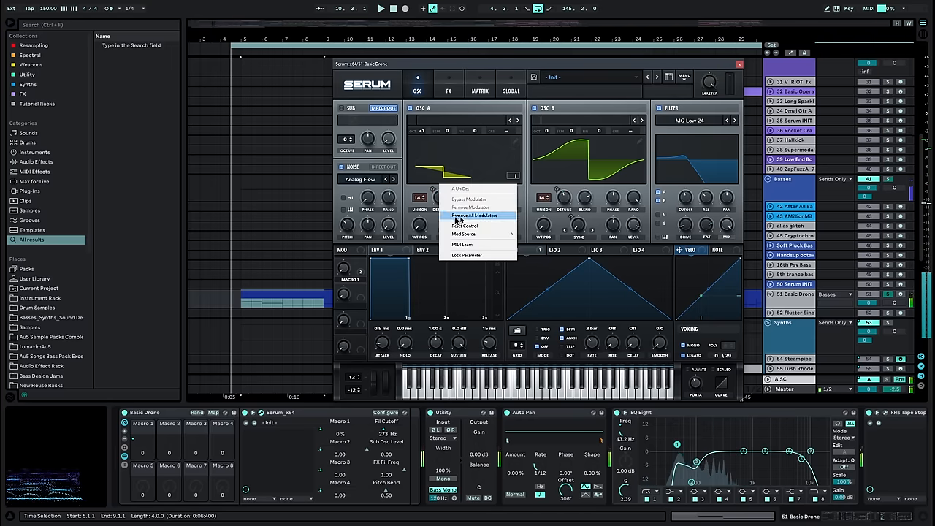
- Dismiss Serum's knob modulation menu and browse the Diva saw-chords patch
{"action": "left_click", "coordinate": [476, 215]}
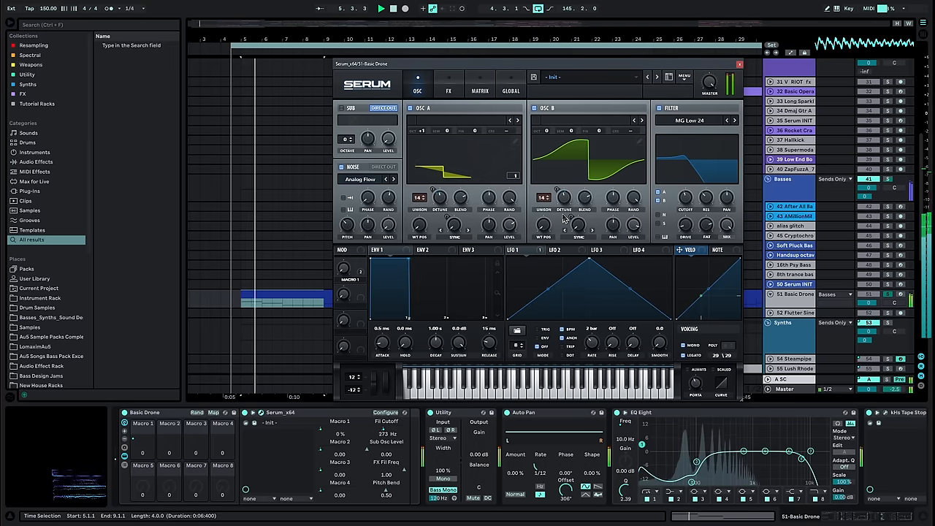
{"action": "left_click", "coordinate": [740, 64]}
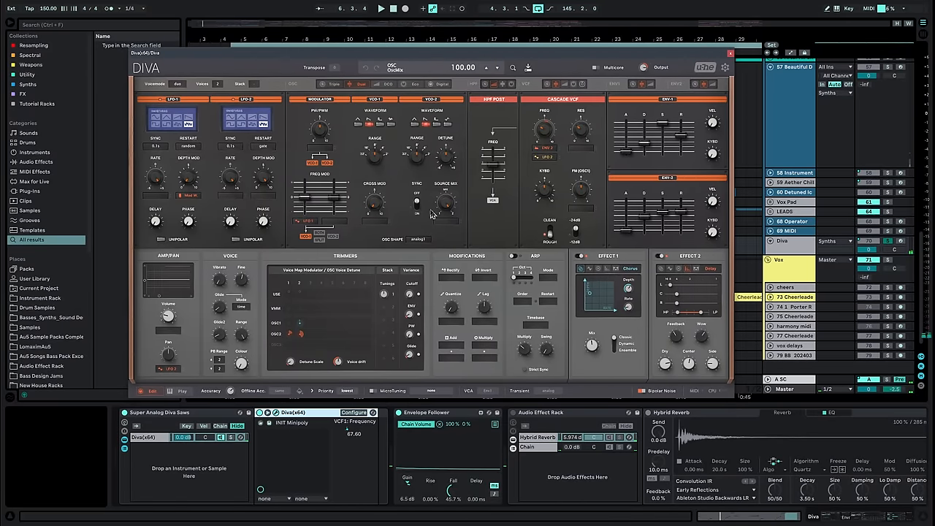
{"action": "left_click", "coordinate": [380, 8]}
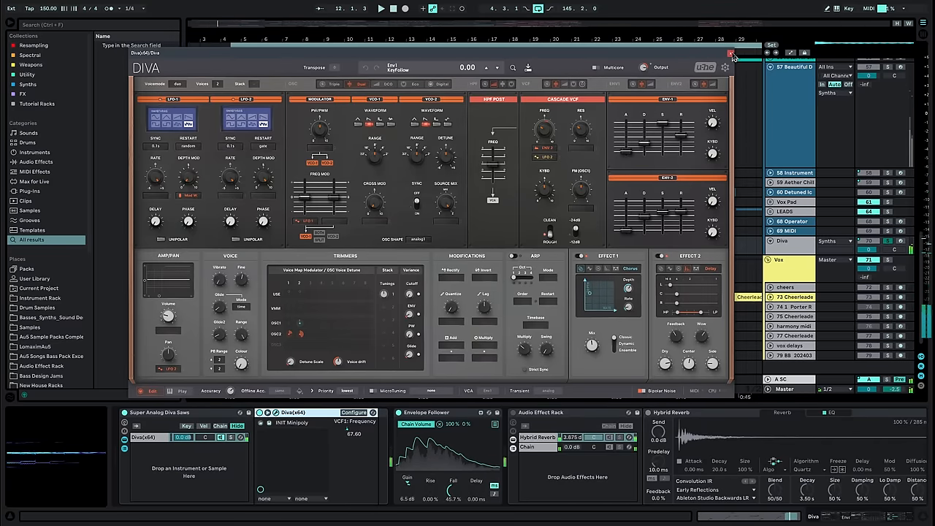
{"action": "left_click", "coordinate": [731, 54]}
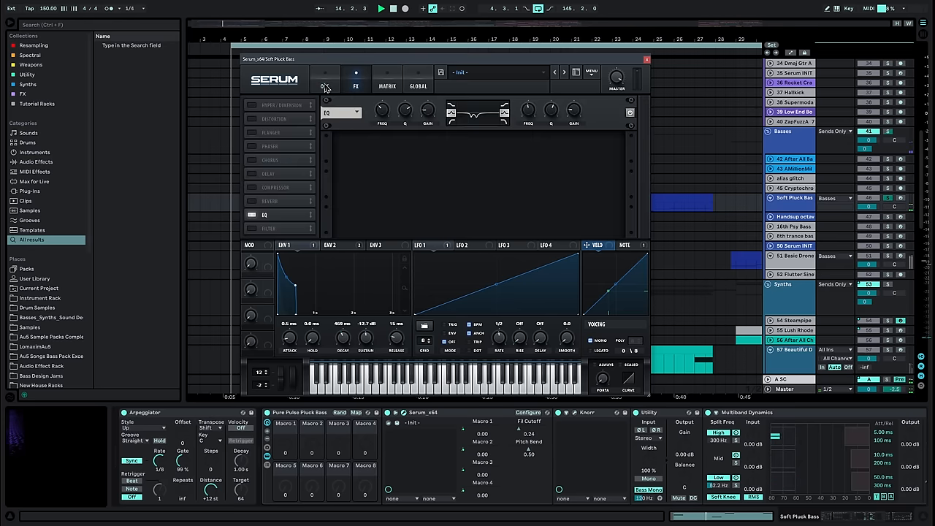
- Inspect the Soft Pluck Bass's Knorr effect window, then close it and scroll onward
{"action": "left_click", "coordinate": [324, 80]}
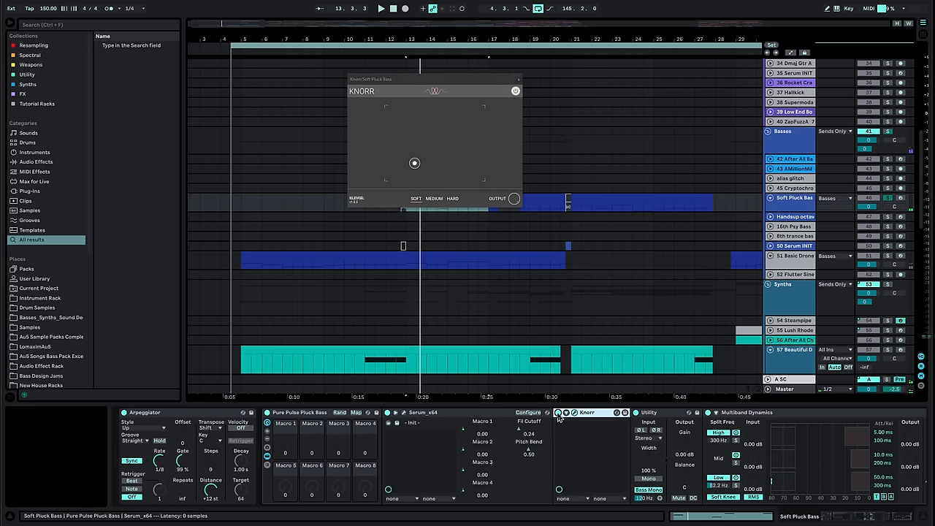
{"action": "left_click", "coordinate": [519, 79]}
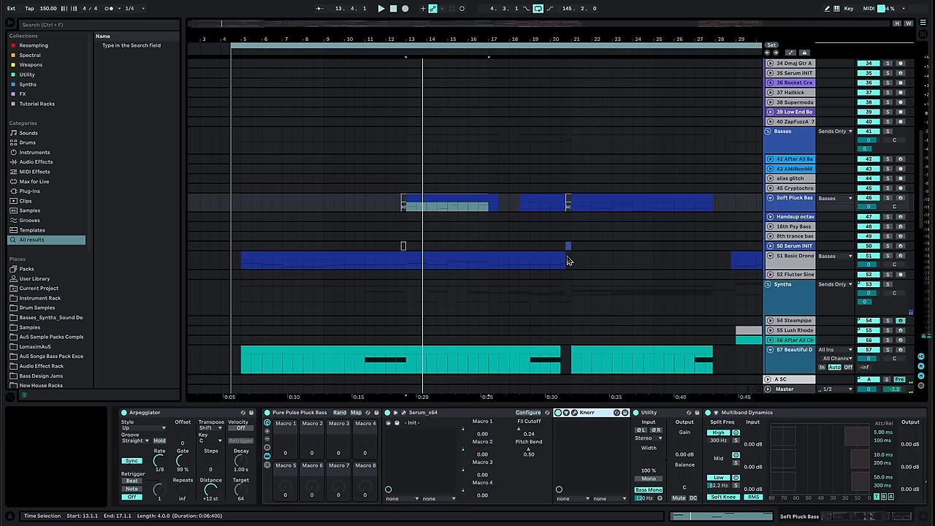
{"action": "scroll", "scroll_direction": "down", "scroll_amount": 3}
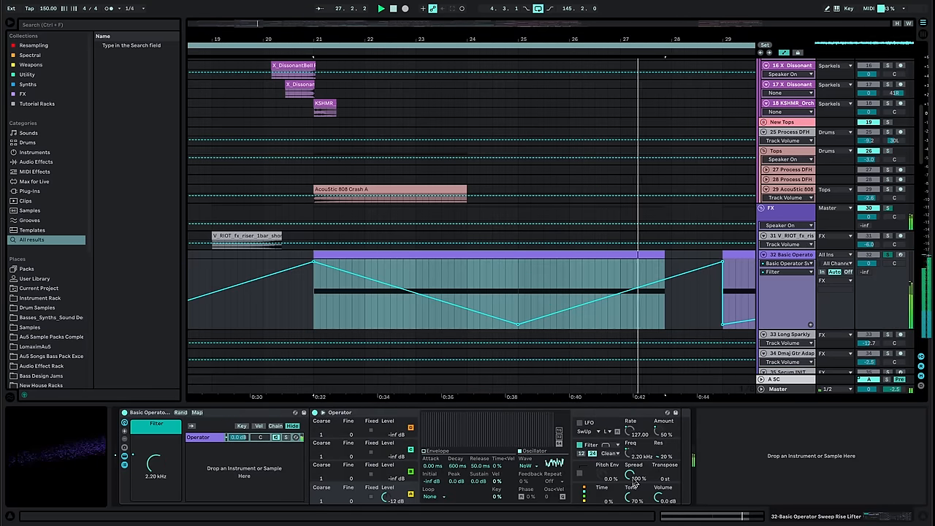
- Time-select bars 21–25 and bring the drop's synth tracks and devices into view
{"action": "left_click_drag", "start_coordinate": [155, 465], "coordinate": [155, 446]}
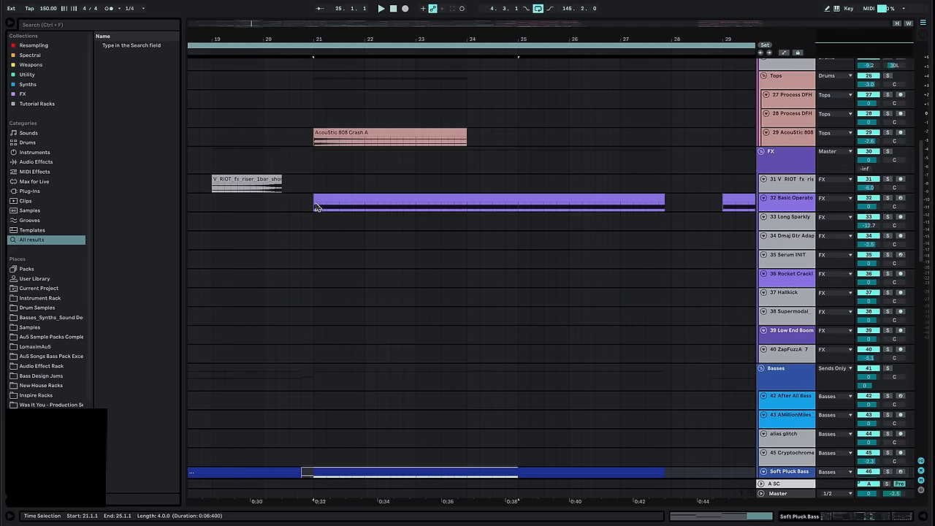
{"action": "scroll", "scroll_direction": "down", "scroll_amount": 3}
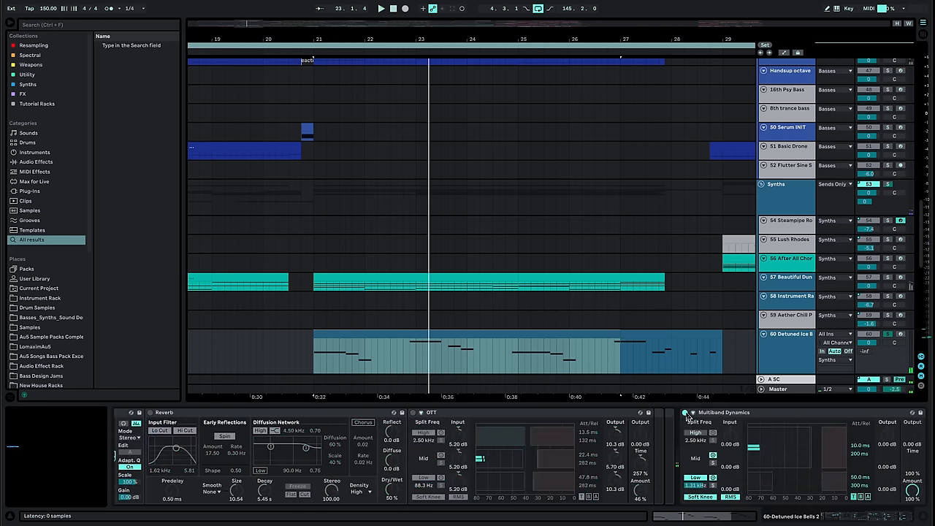
{"action": "left_click", "coordinate": [380, 9]}
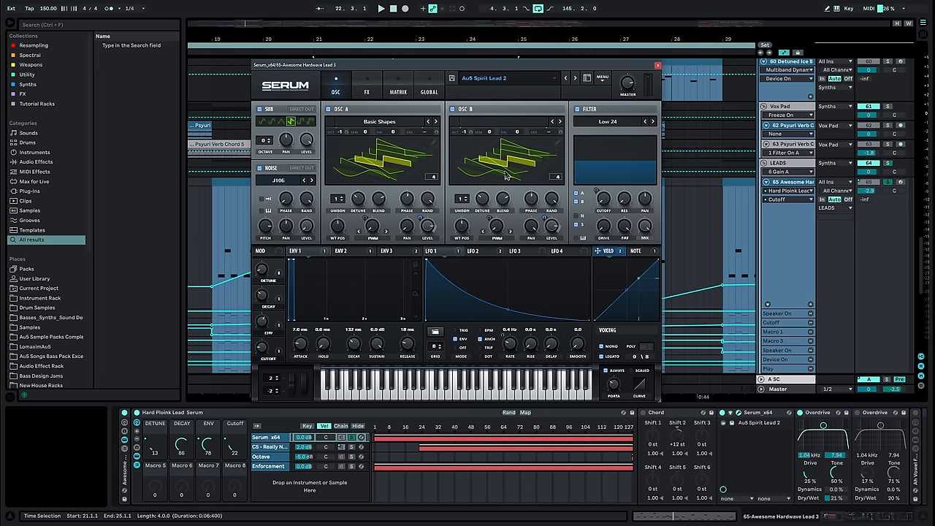
- Flip through the hardwave lead Serum's FX and Matrix pages, returning to the oscillators
{"action": "left_click", "coordinate": [380, 9]}
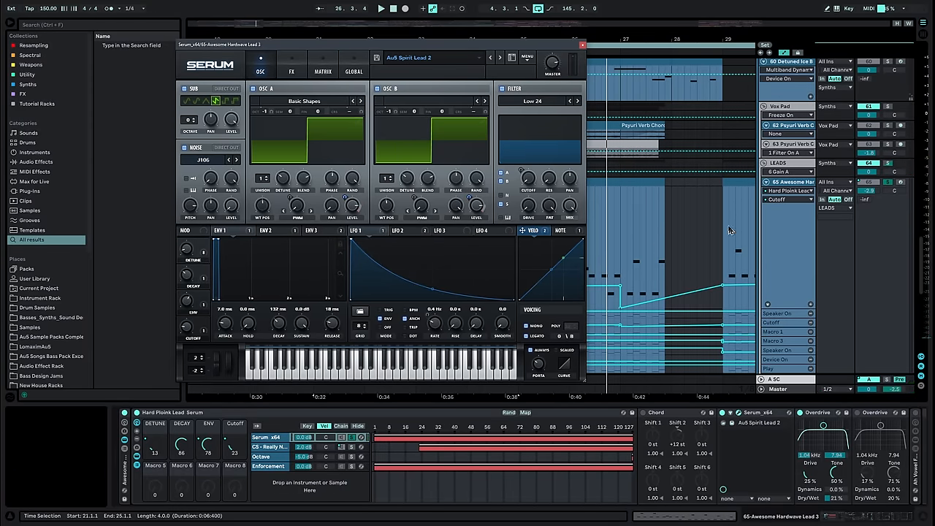
{"action": "left_click", "coordinate": [292, 70]}
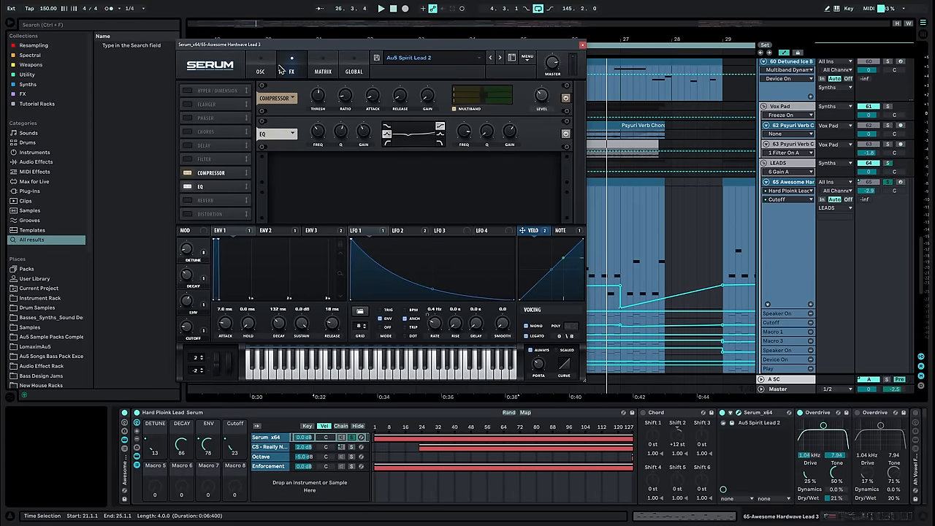
{"action": "left_click", "coordinate": [260, 66]}
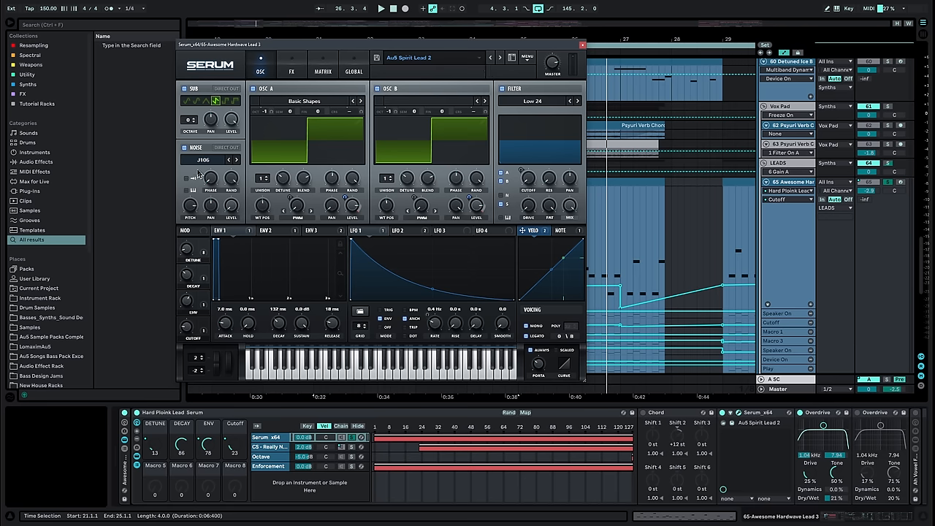
{"action": "left_click", "coordinate": [322, 71]}
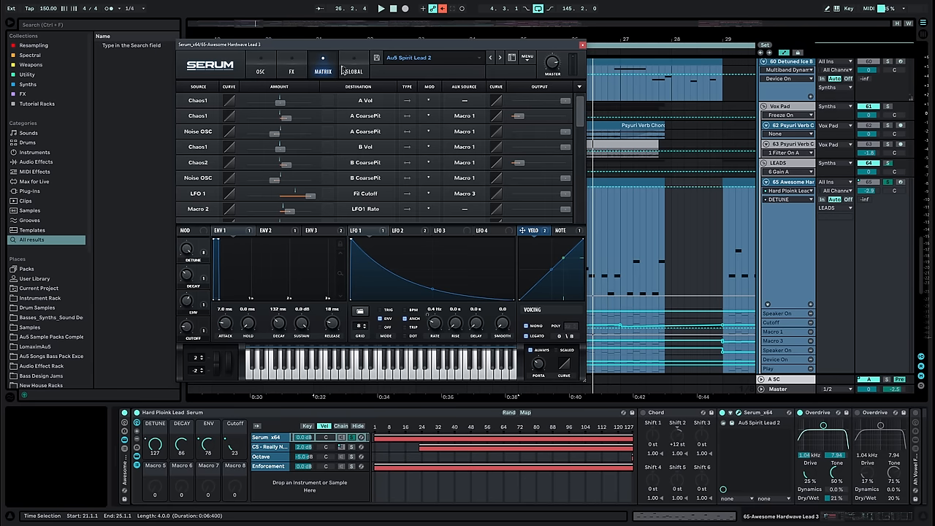
{"action": "left_click", "coordinate": [260, 66]}
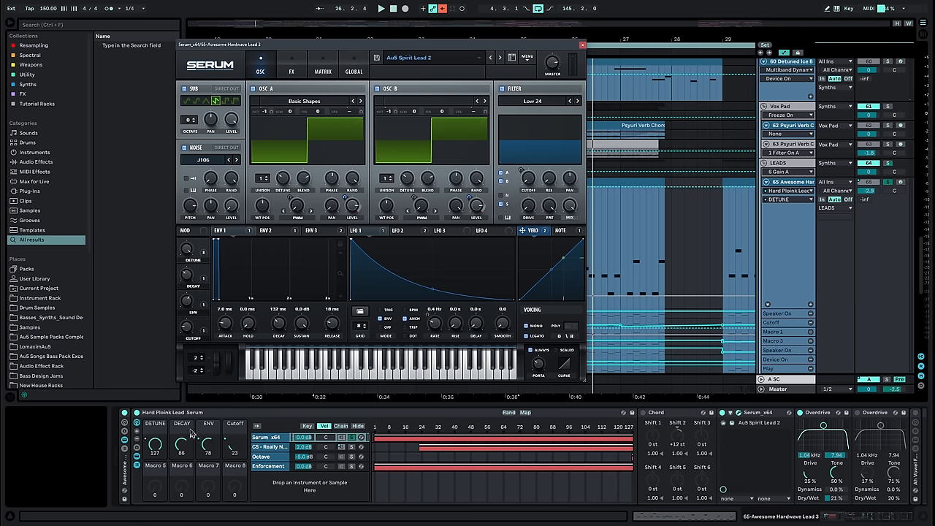
- Show another chain in the lead's instrument rack, close Serum and scroll to the drum tracks
{"action": "left_click_drag", "start_coordinate": [155, 446], "coordinate": [155, 456]}
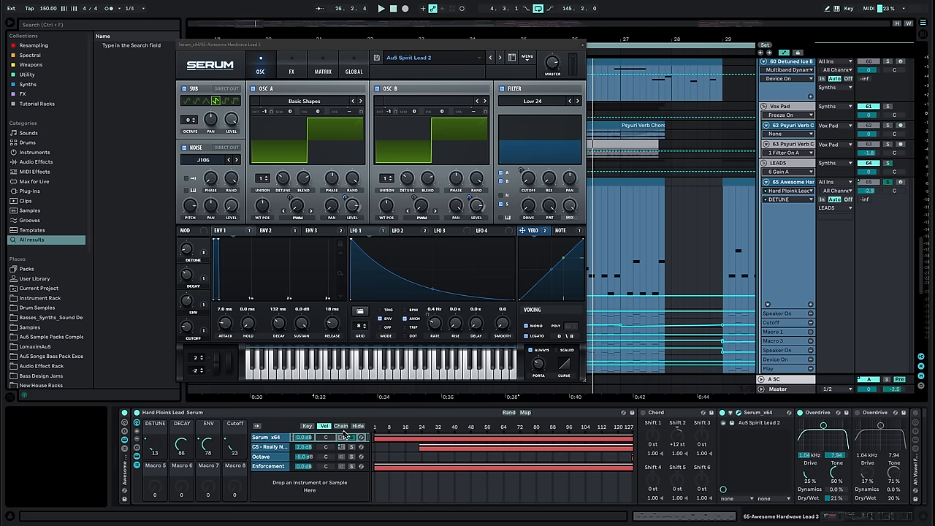
{"action": "left_click", "coordinate": [271, 447]}
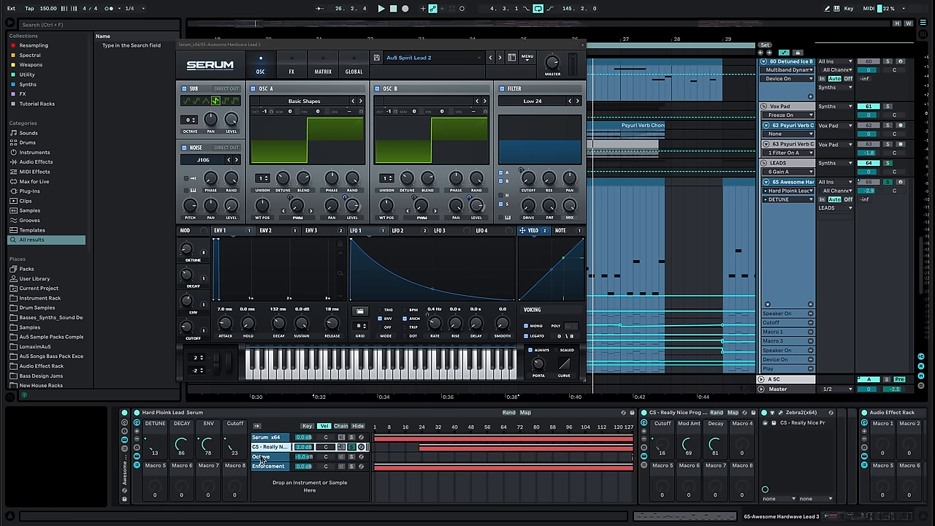
{"action": "left_click", "coordinate": [380, 9]}
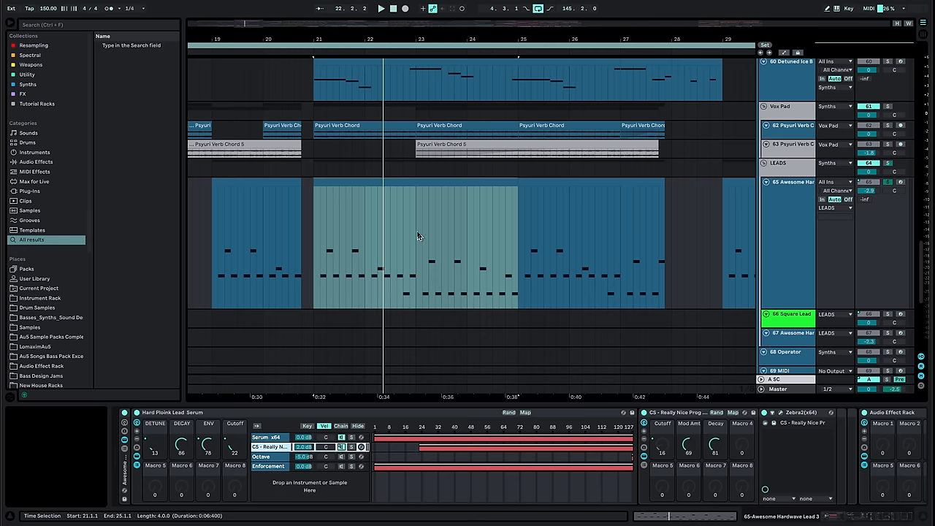
{"action": "mouse_move", "coordinate": [356, 243]}
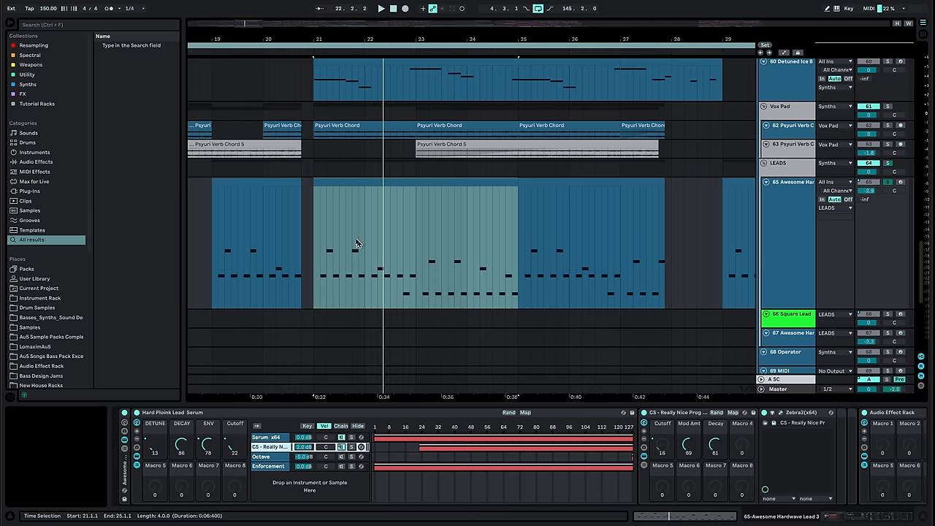
{"action": "scroll", "scroll_direction": "down", "scroll_amount": 3}
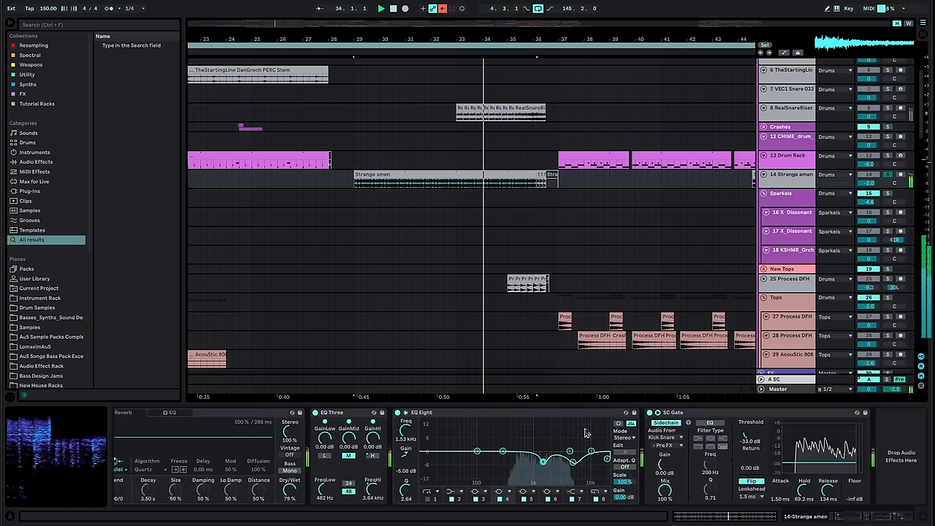
- Look over the chord stack's Serum, then bring up FabFilter Saturn on the Cheerleader Vox track
{"action": "left_click", "coordinate": [358, 183]}
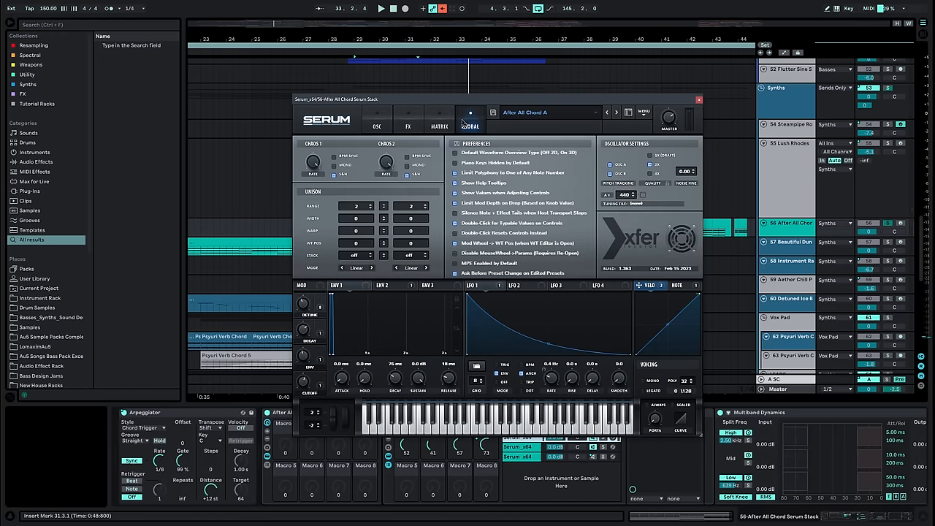
{"action": "left_click", "coordinate": [699, 99]}
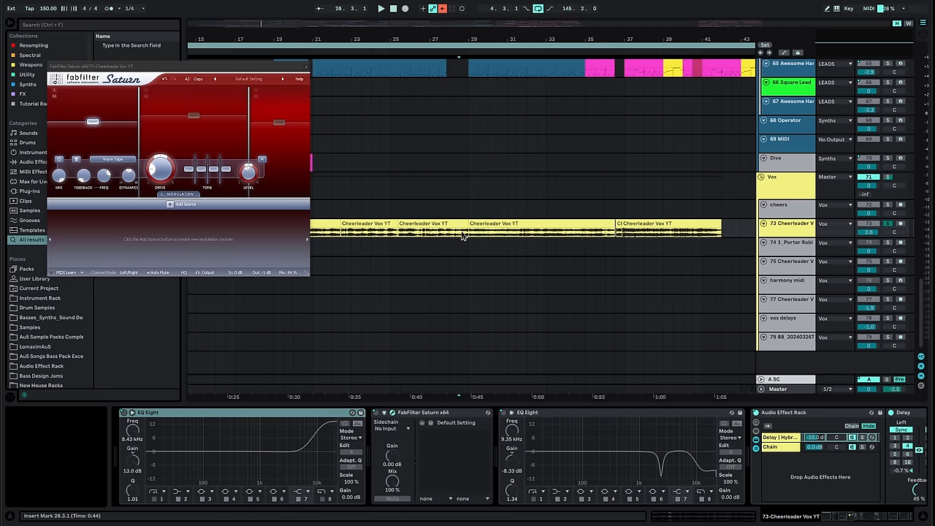
- Select a section of the Cheerleader vocal clip and scroll right toward the Tops percussion
{"action": "left_click", "coordinate": [380, 8]}
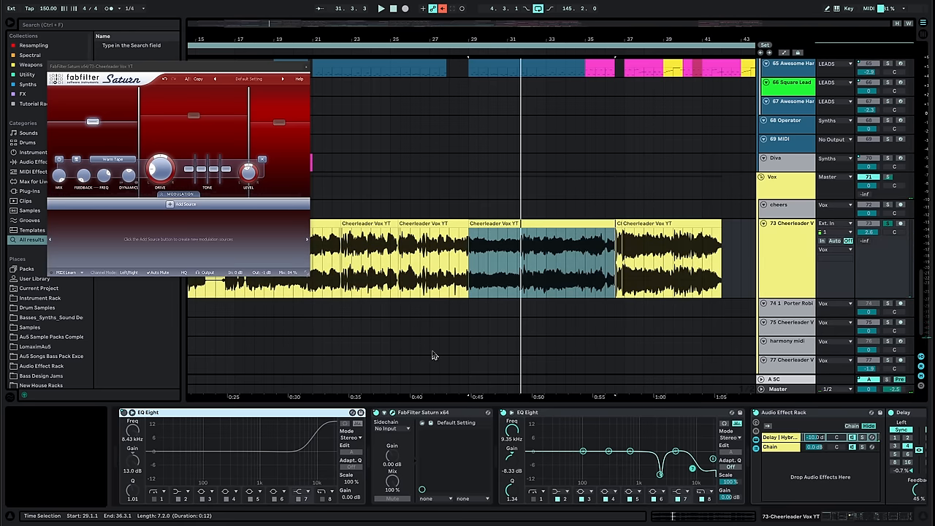
{"action": "mouse_move", "coordinate": [436, 225]}
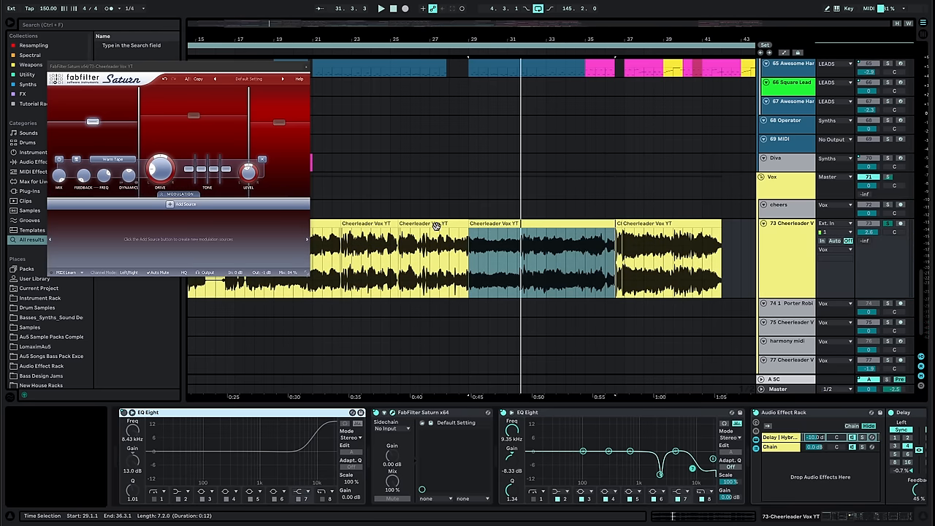
{"action": "mouse_move", "coordinate": [597, 266]}
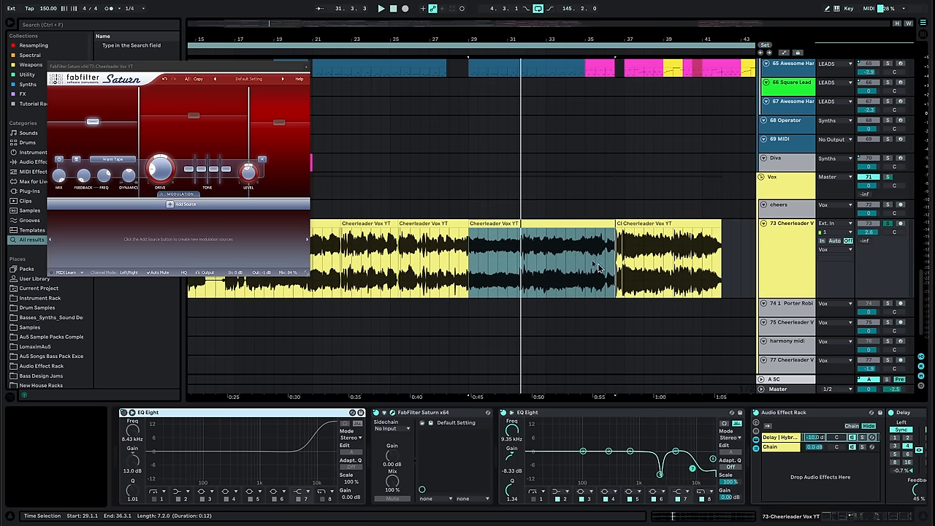
{"action": "scroll", "scroll_direction": "right", "scroll_amount": 3}
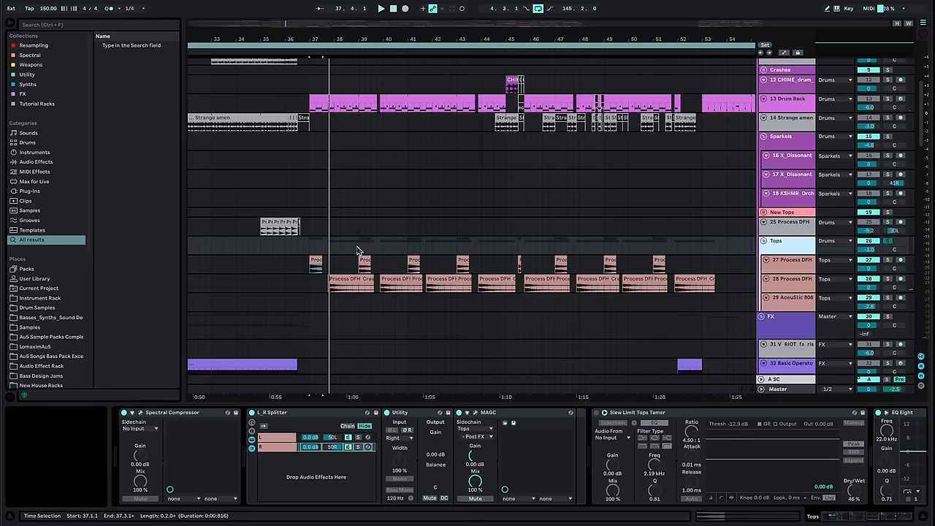
- Show the Drums group's EQ Three, Overdrive, EQ Eight and Glue Compressor chain
{"action": "left_click", "coordinate": [380, 9]}
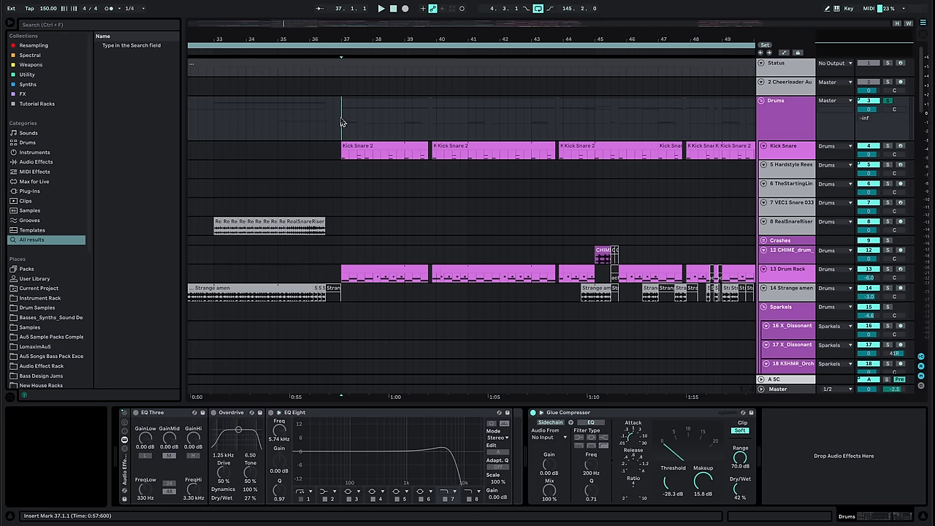
{"action": "scroll", "scroll_direction": "down", "scroll_amount": 3}
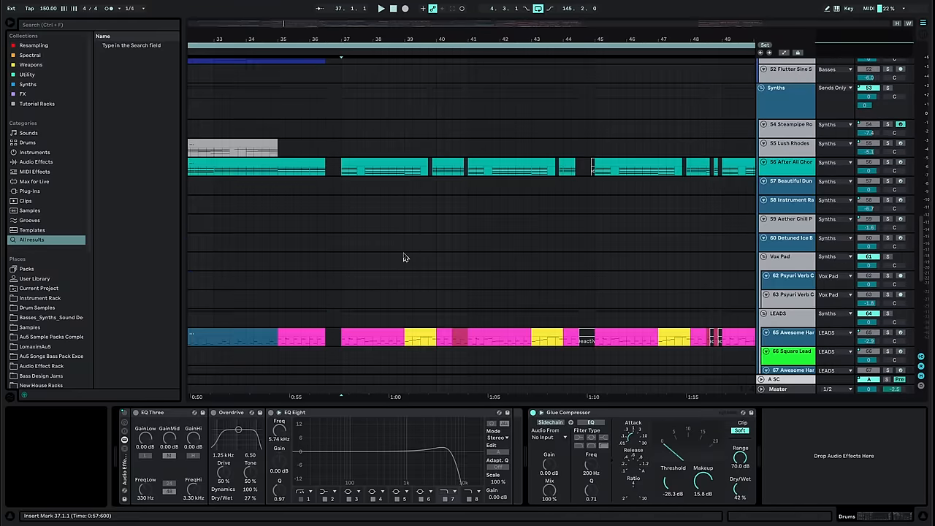
- Scroll past the Synths and Vox groups to the After All Bass Pad's instrument chain
{"action": "scroll", "scroll_direction": "down", "scroll_amount": 3}
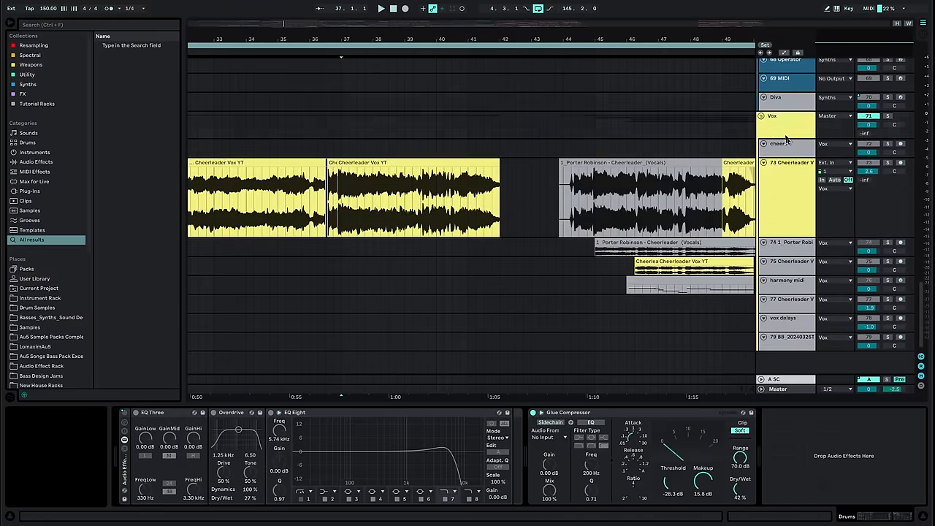
{"action": "left_click", "coordinate": [380, 9]}
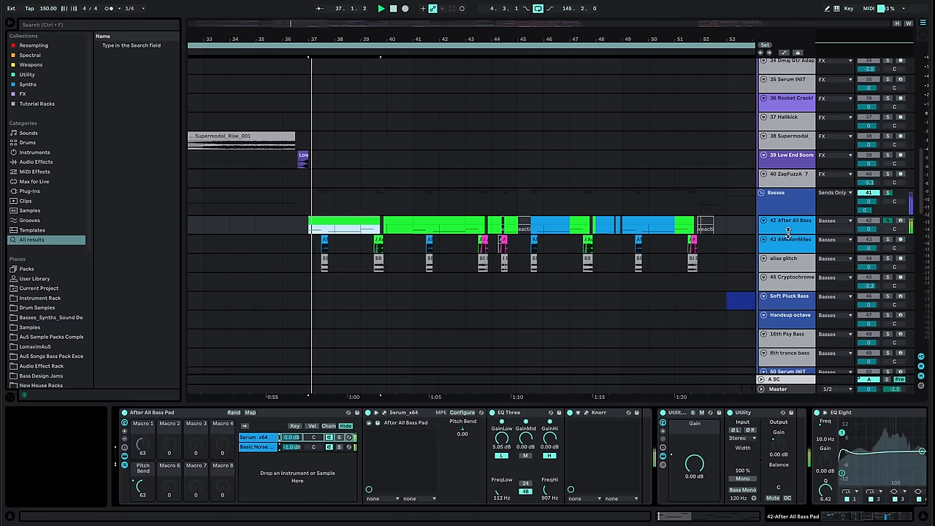
- Play the bass pad section and bring up its Serum synth at Osc A's wavetable editor
{"action": "left_click", "coordinate": [380, 9]}
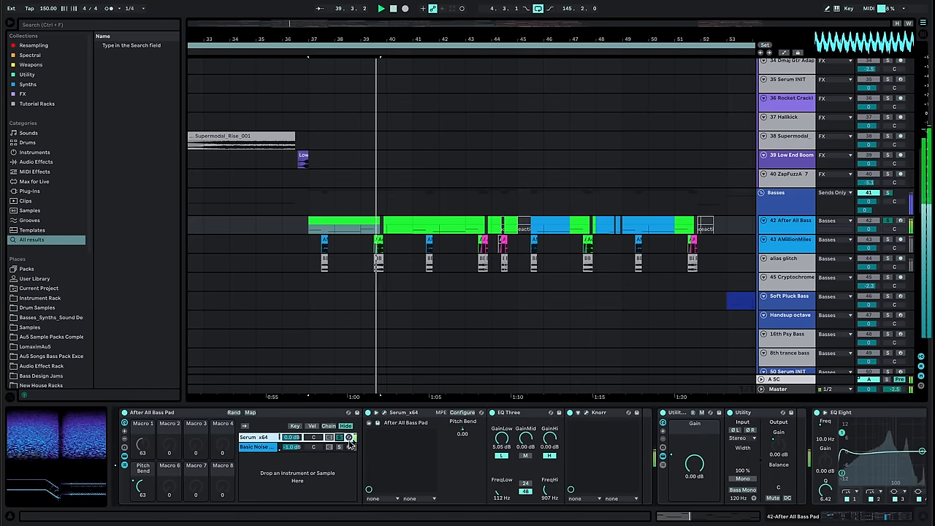
{"action": "left_click", "coordinate": [349, 437]}
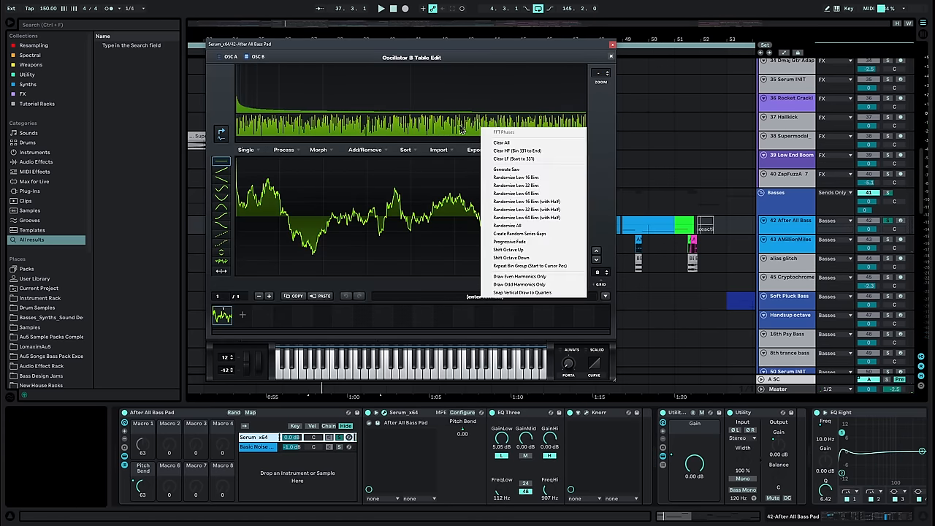
{"action": "mouse_move", "coordinate": [520, 225]}
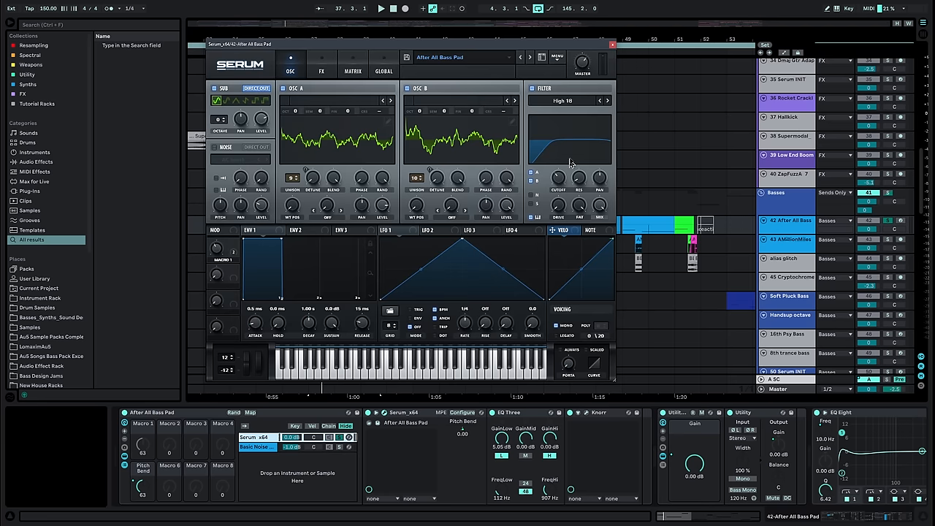
- Look through Serum's built-in effects on the bass pad, including the EQ module
{"action": "left_click", "coordinate": [321, 70]}
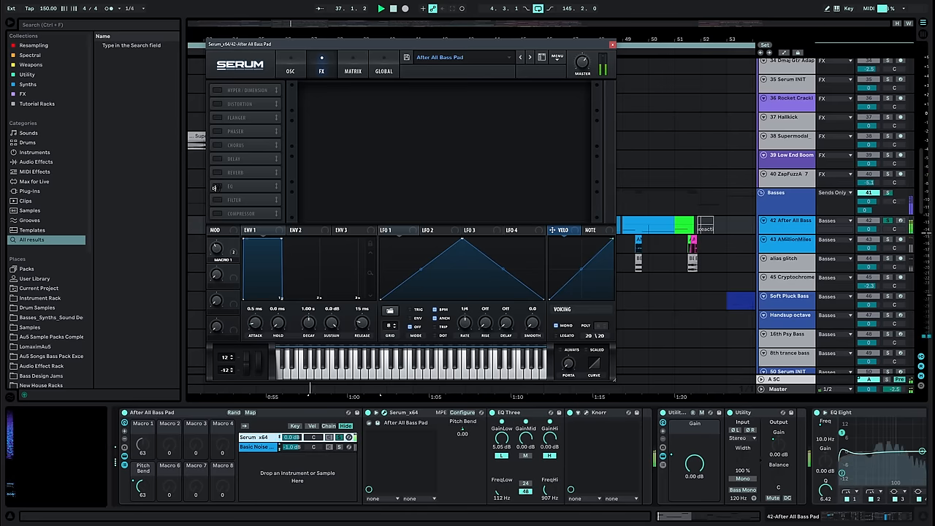
{"action": "left_click", "coordinate": [242, 185]}
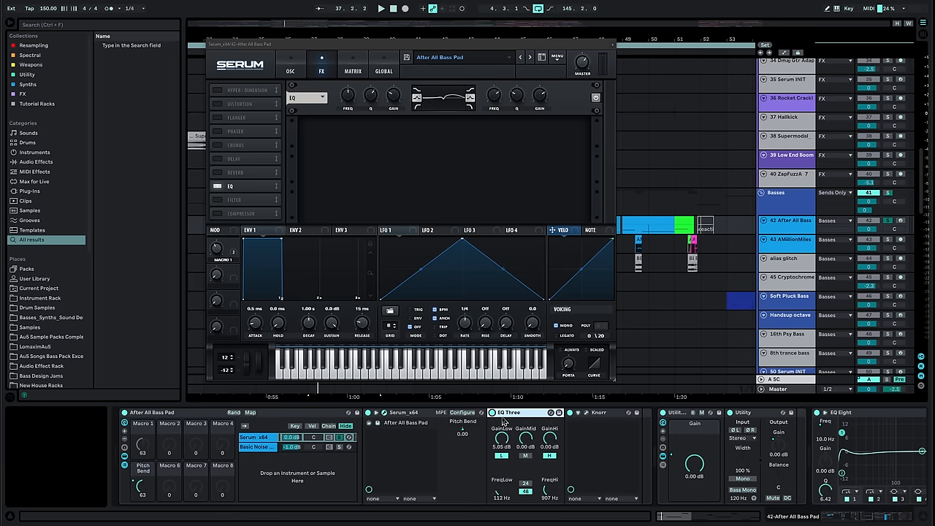
{"action": "left_click", "coordinate": [380, 9]}
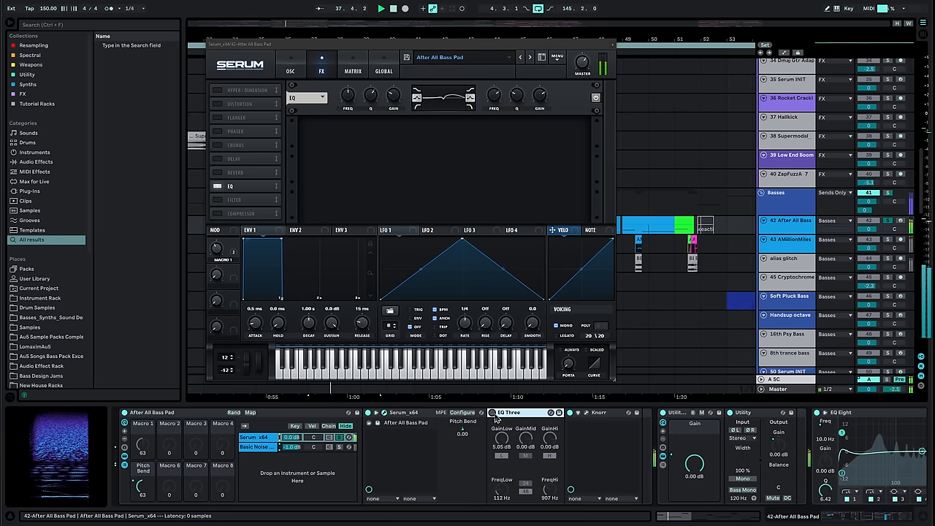
{"action": "left_click", "coordinate": [216, 186]}
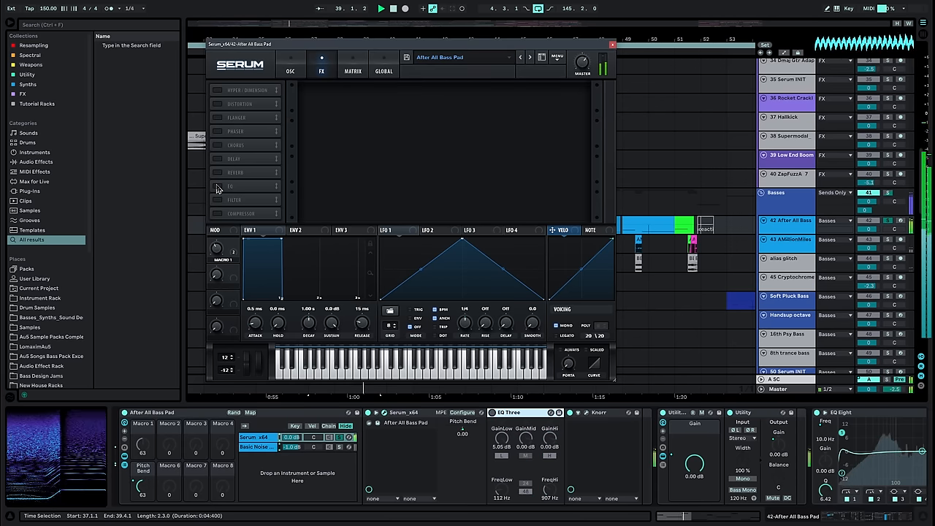
- Thin out Osc A's wavetable harmonics in the table editor and bring up the Knorr window
{"action": "left_click", "coordinate": [290, 66]}
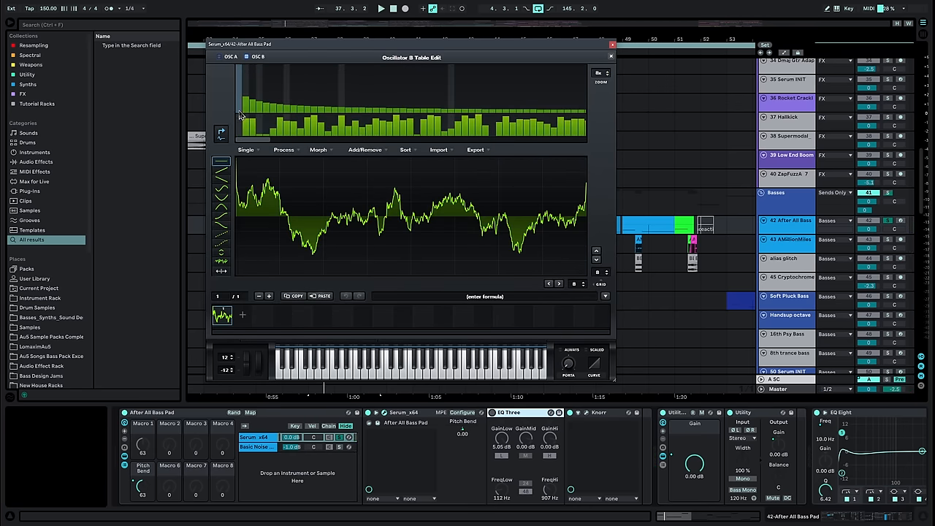
{"action": "left_click", "coordinate": [611, 57]}
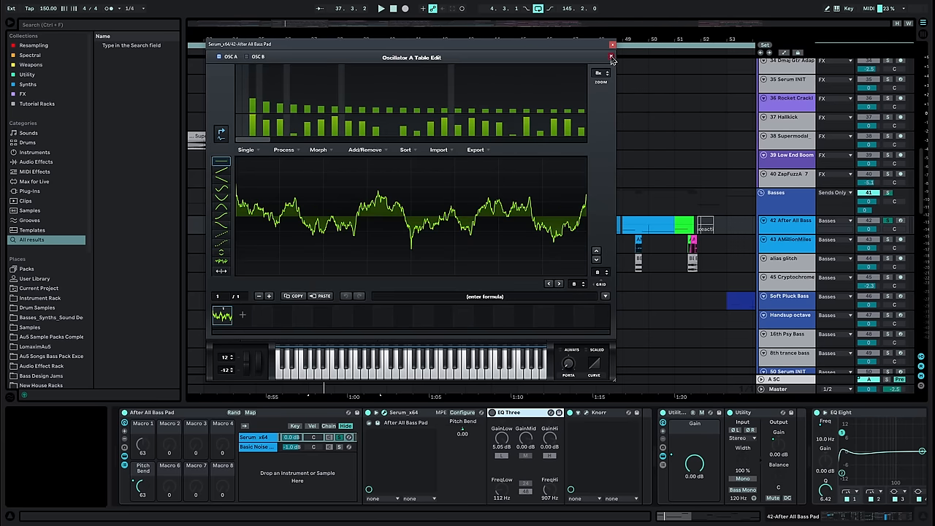
{"action": "left_click", "coordinate": [611, 57]}
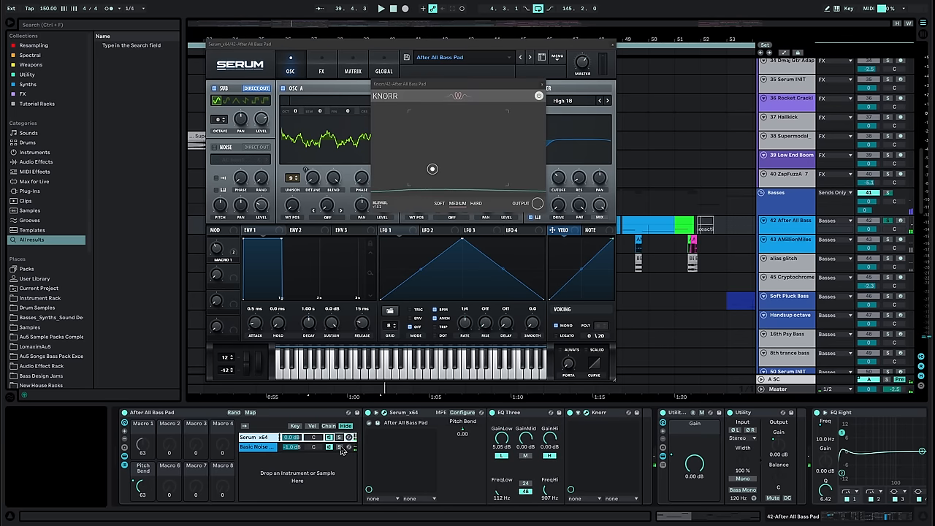
- Inspect the Basic Noise Reese Serum patch's effects, toggling its distortion off and on
{"action": "left_click", "coordinate": [258, 447]}
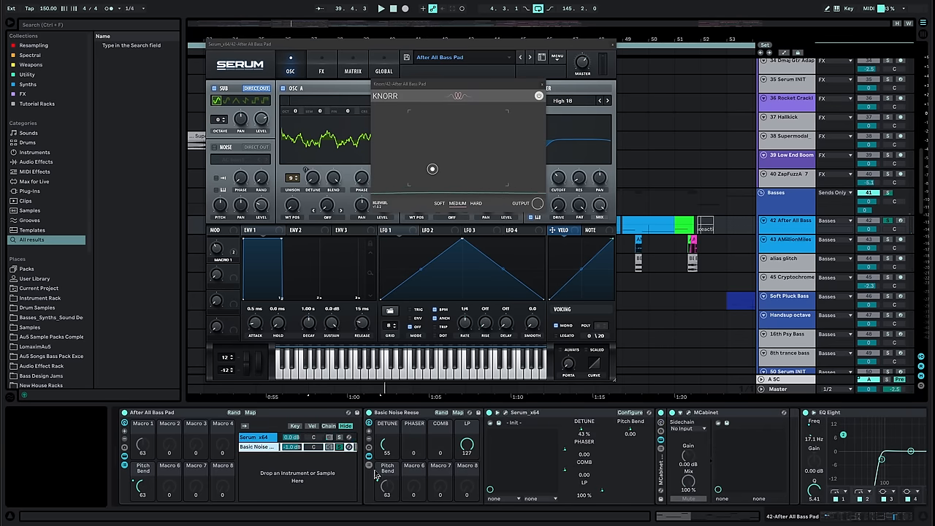
{"action": "left_click", "coordinate": [380, 9]}
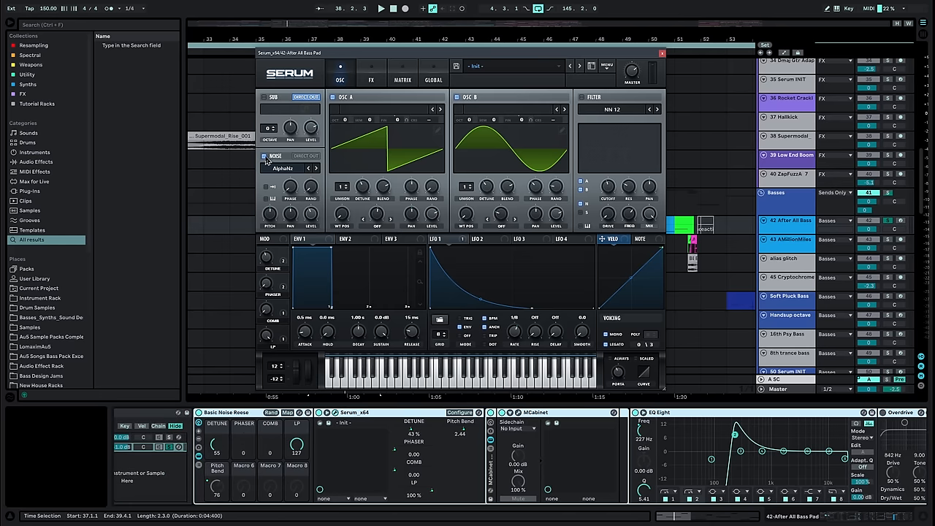
{"action": "left_click", "coordinate": [371, 79]}
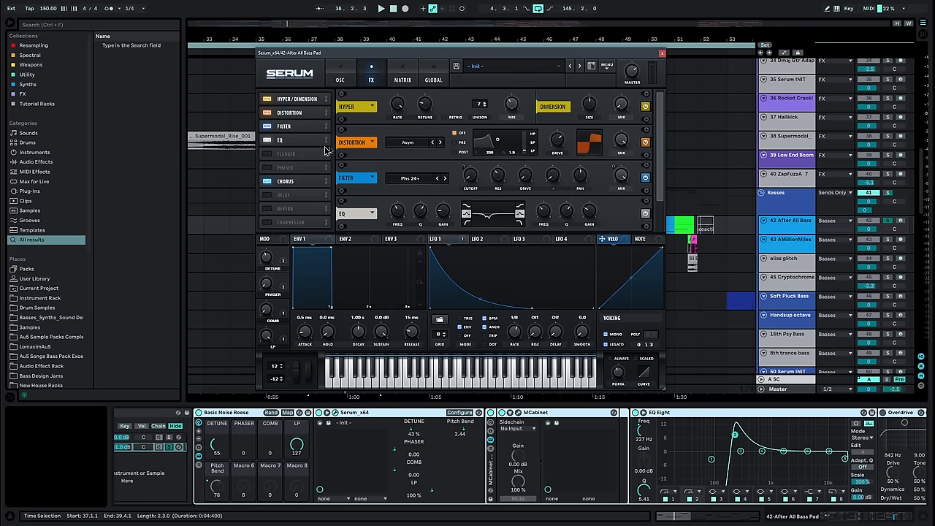
{"action": "left_click", "coordinate": [269, 113]}
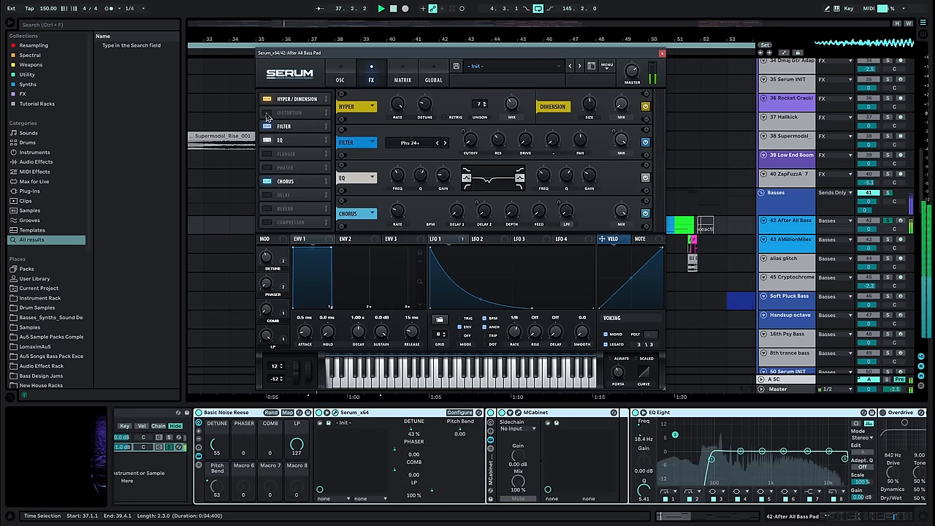
{"action": "left_click", "coordinate": [268, 112]}
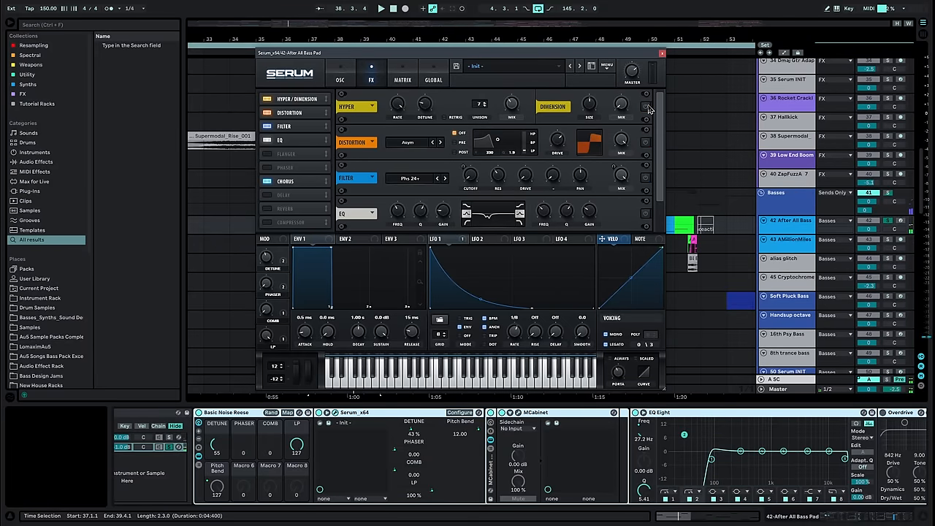
- Review the multiband dynamics and remaining Serum modules, then close the Serum window
{"action": "left_click", "coordinate": [380, 9]}
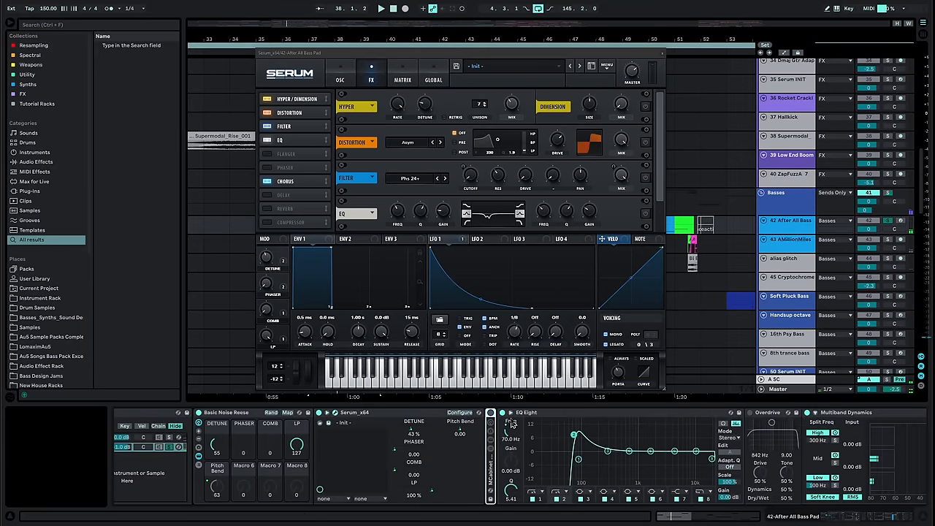
{"action": "left_click", "coordinate": [380, 9]}
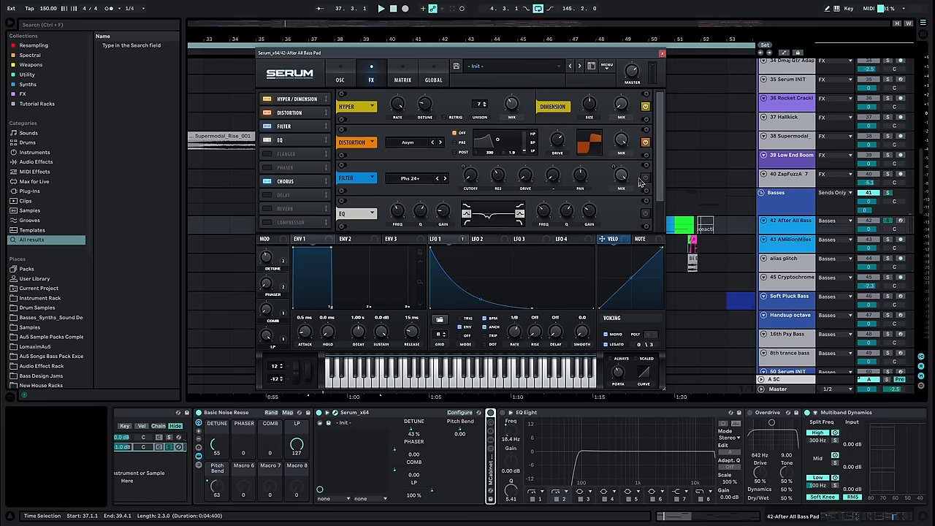
{"action": "left_click", "coordinate": [380, 8]}
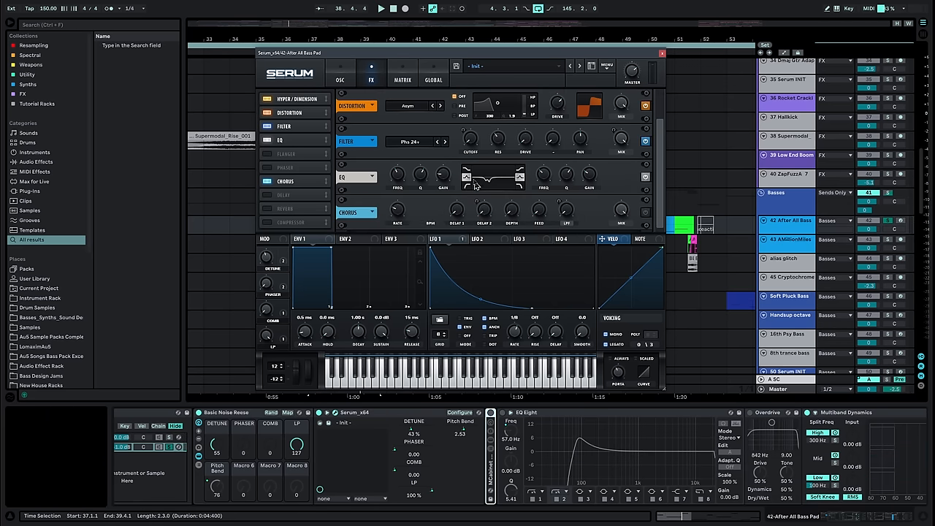
{"action": "left_click", "coordinate": [380, 9]}
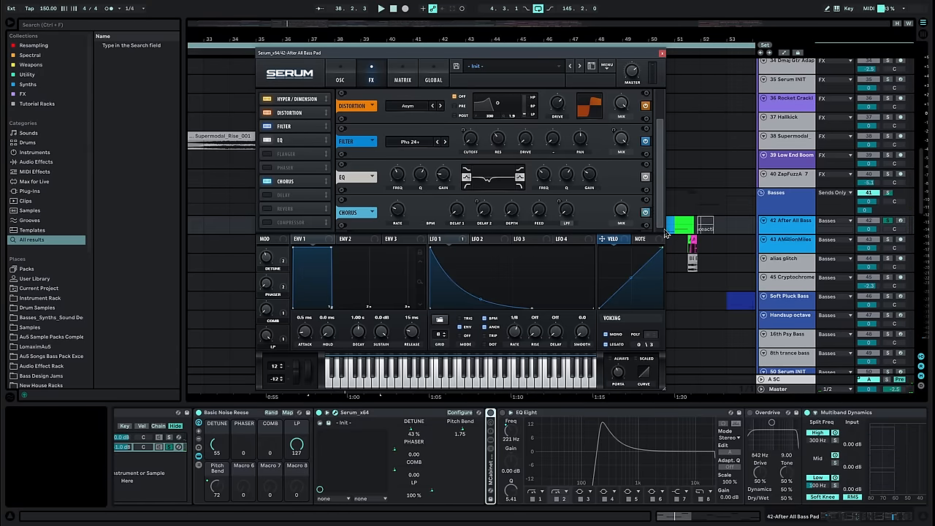
{"action": "left_click", "coordinate": [380, 9]}
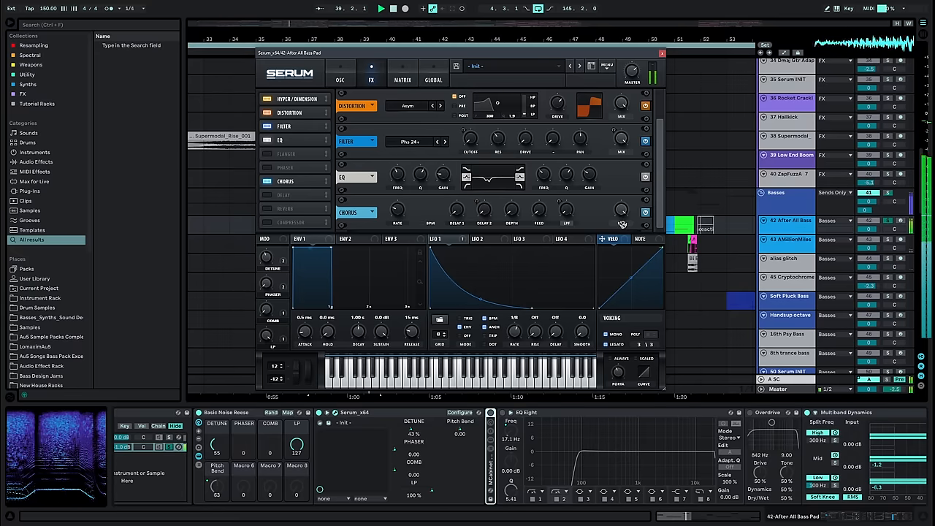
{"action": "left_click", "coordinate": [662, 53]}
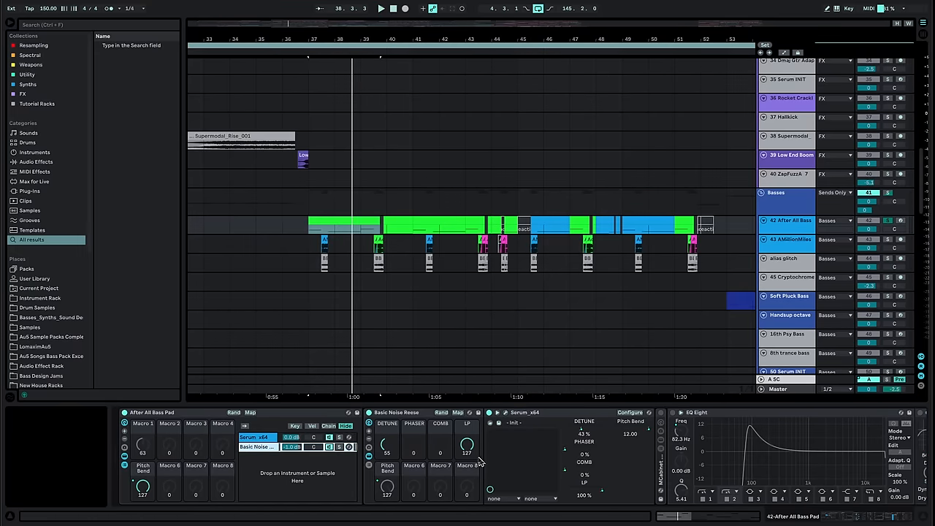
- Show the MCabinet editor with its cabinet profile and impulse response on the Reese chain
{"action": "left_click", "coordinate": [380, 9]}
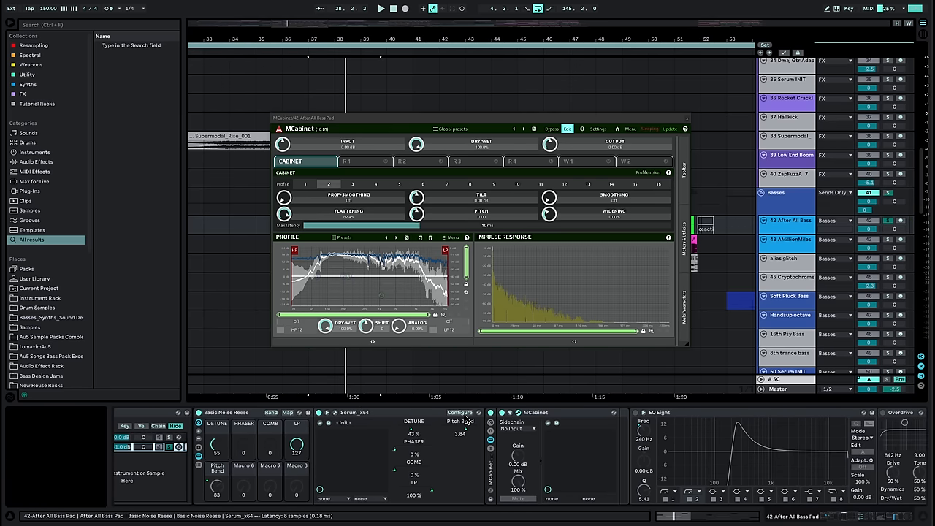
{"action": "scroll", "scroll_direction": "right", "scroll_amount": 3}
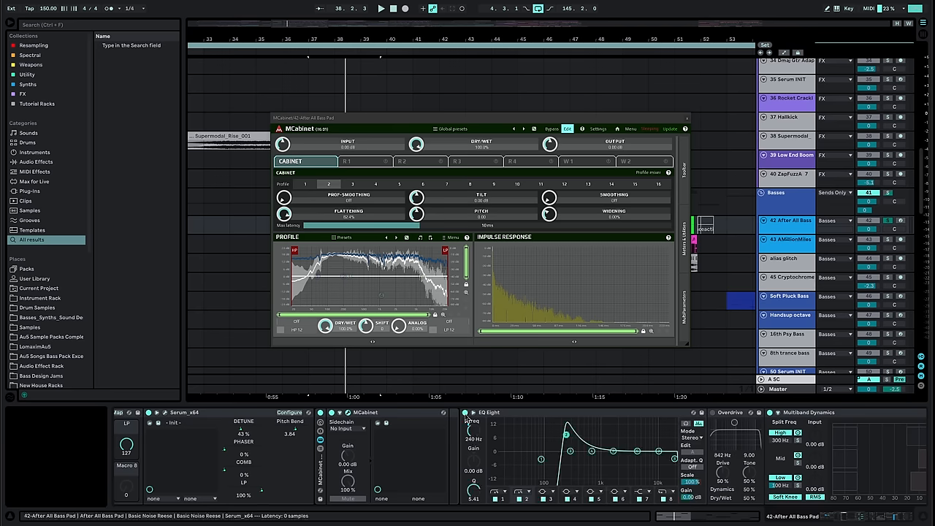
{"action": "left_click", "coordinate": [380, 9]}
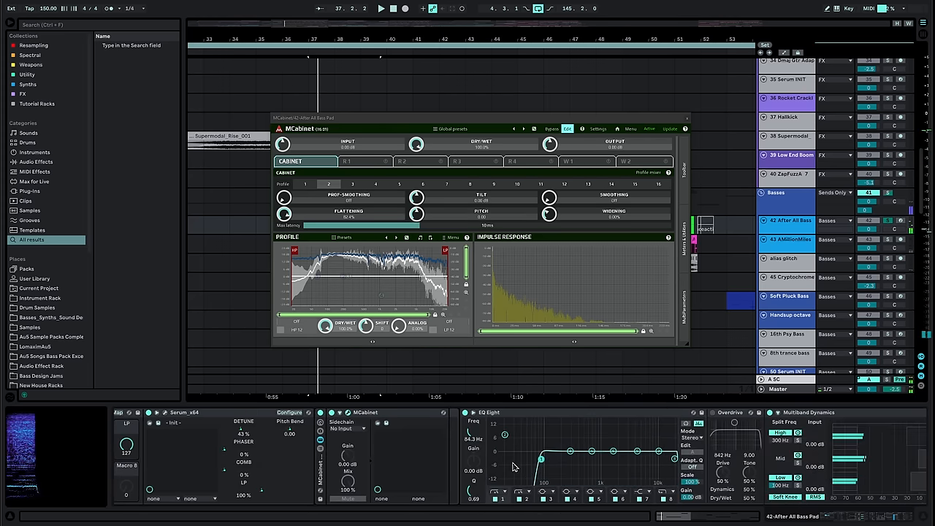
- Close MCabinet and zoom into the bar 37 bass clips with their EQ and Dynamic Tube chain
{"action": "left_click", "coordinate": [527, 500]}
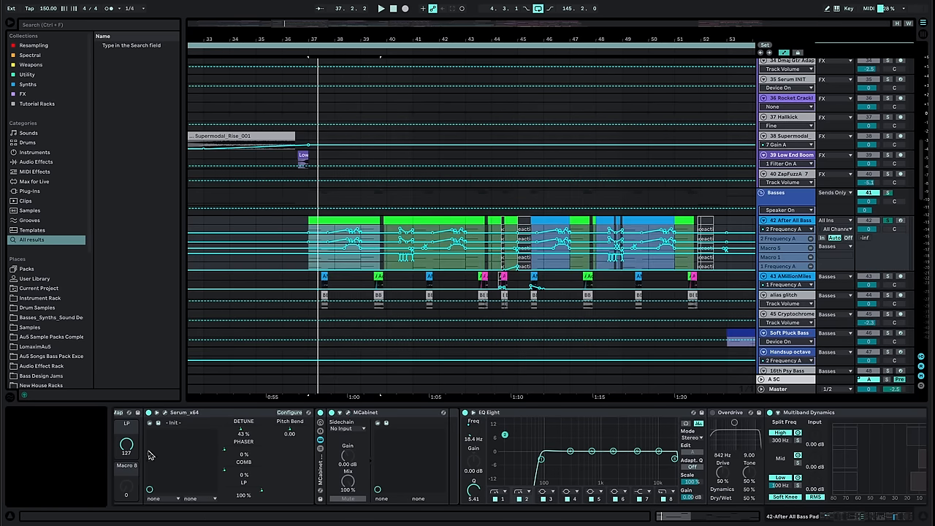
{"action": "mouse_move", "coordinate": [698, 421]}
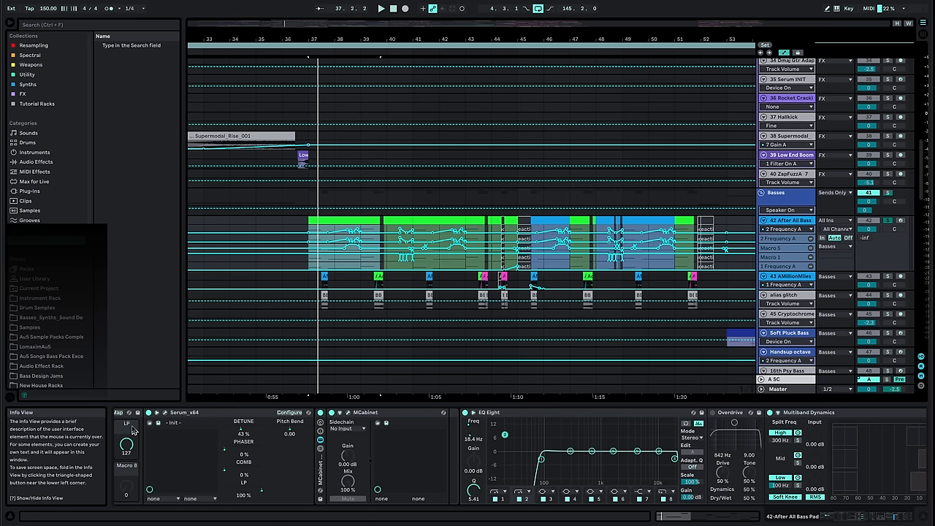
{"action": "left_click", "coordinate": [380, 9]}
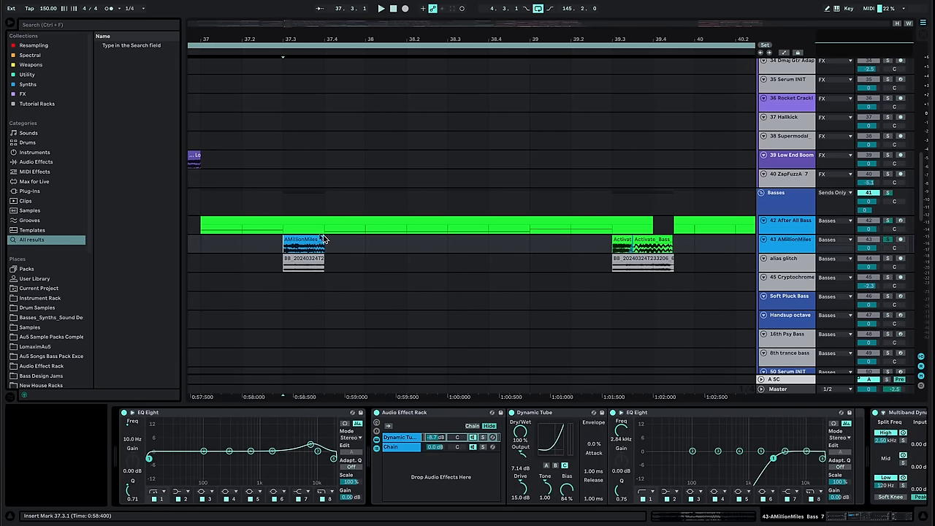
- Examine the glitch audio clip's waveform and insert a new MIDI track after it
{"action": "left_click", "coordinate": [380, 9]}
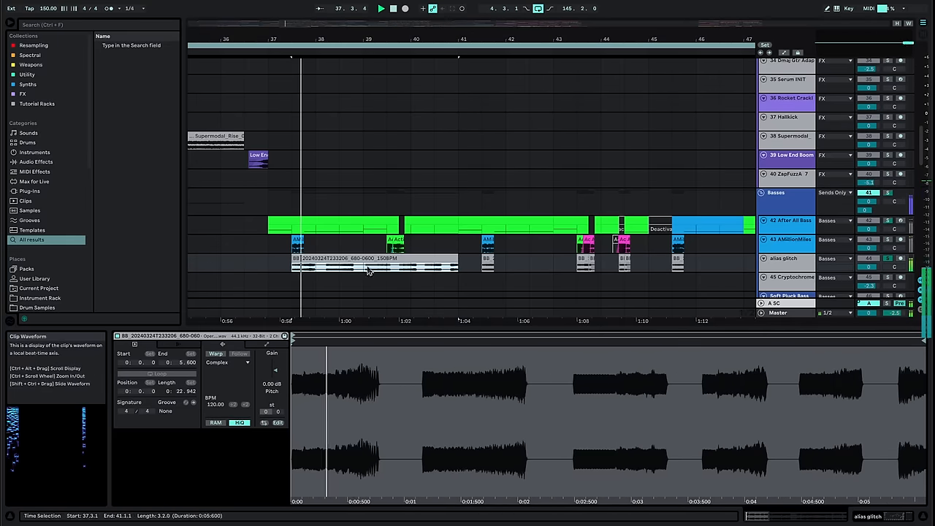
{"action": "left_click", "coordinate": [424, 261]}
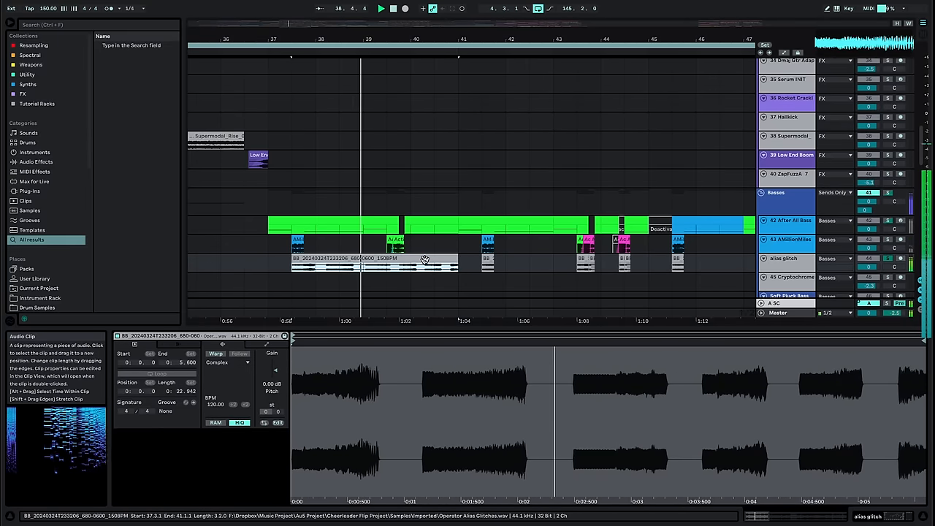
{"action": "left_click", "coordinate": [787, 257]}
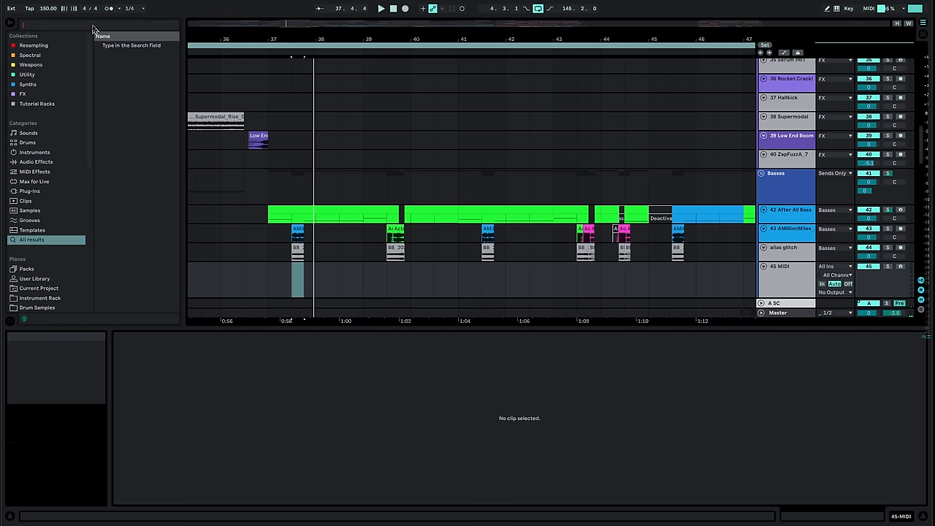
- Search 'oper' in the browser and load Operator onto the new MIDI track
{"action": "type", "text": "oper"}
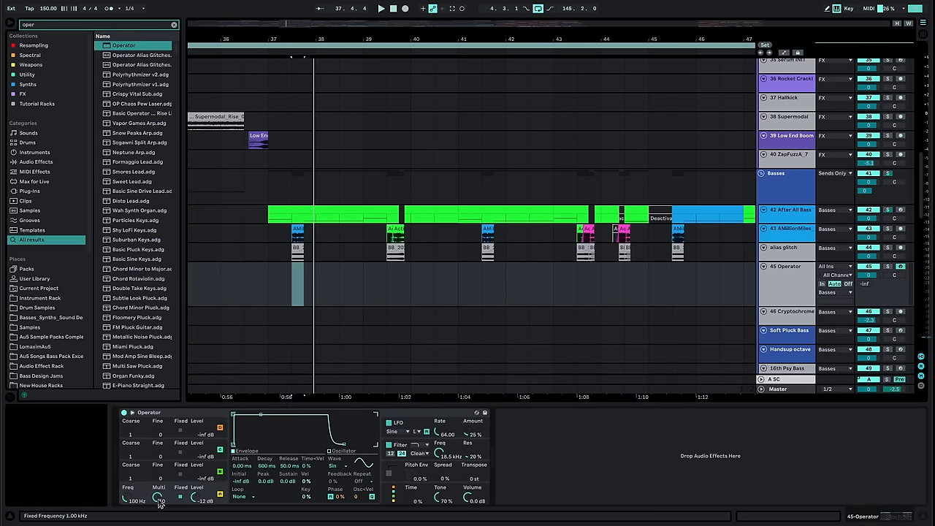
{"action": "left_click_drag", "start_coordinate": [134, 500], "coordinate": [135, 489]}
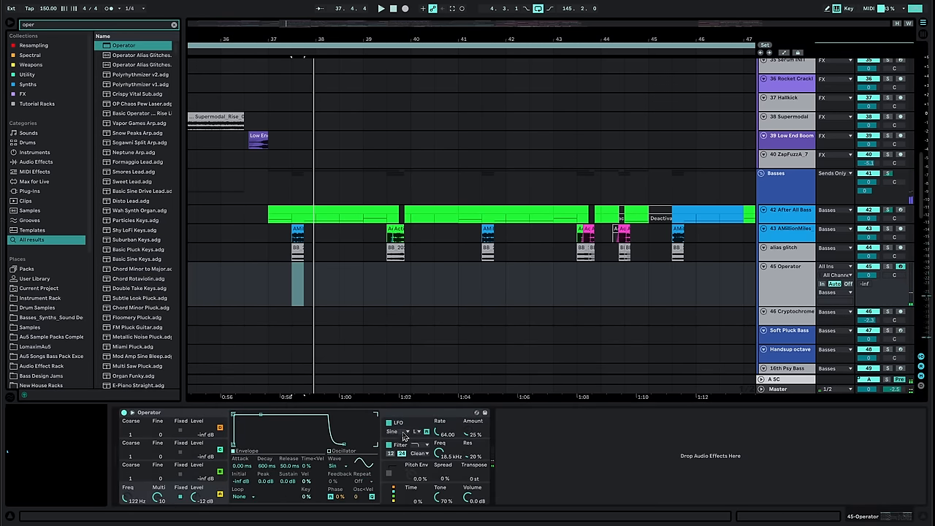
{"action": "left_click", "coordinate": [412, 437]}
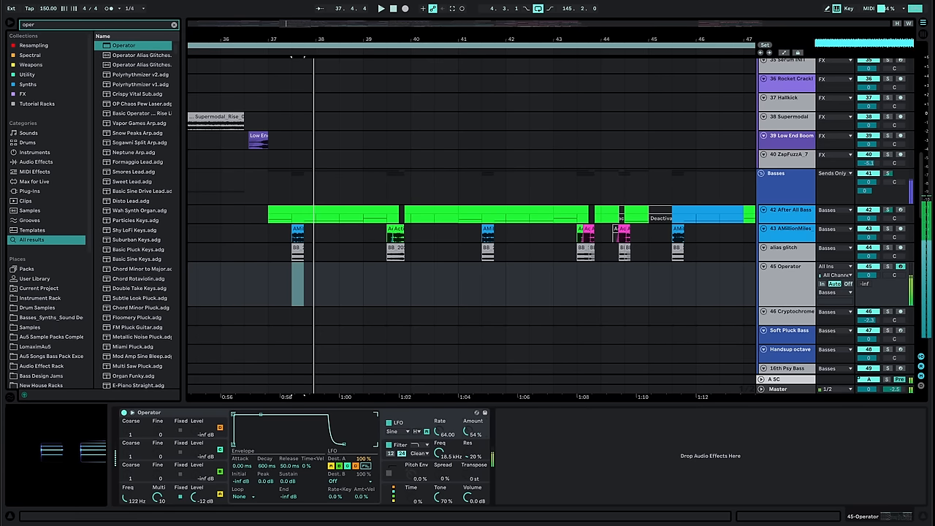
- Sweep Operator's LFO rate up and back down to audition it
{"action": "left_click_drag", "start_coordinate": [450, 431], "coordinate": [453, 413]}
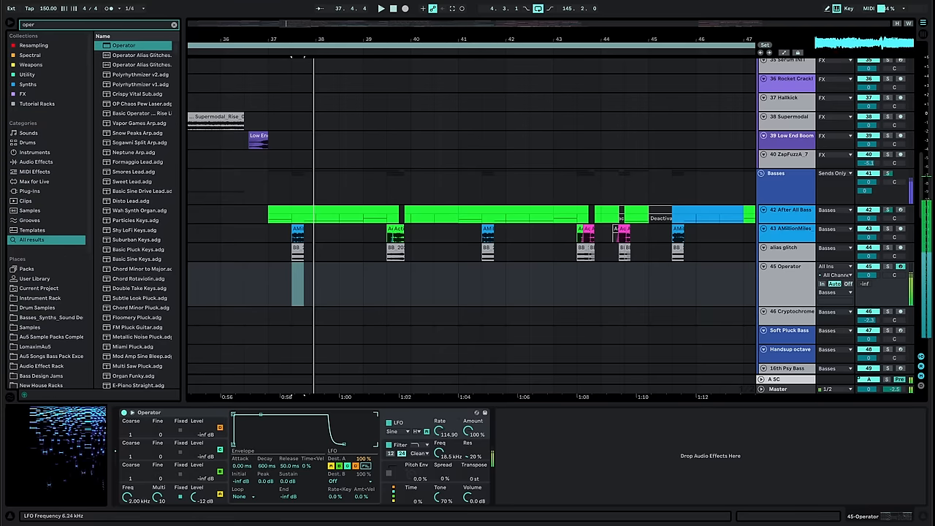
{"action": "left_click_drag", "start_coordinate": [446, 432], "coordinate": [446, 453]}
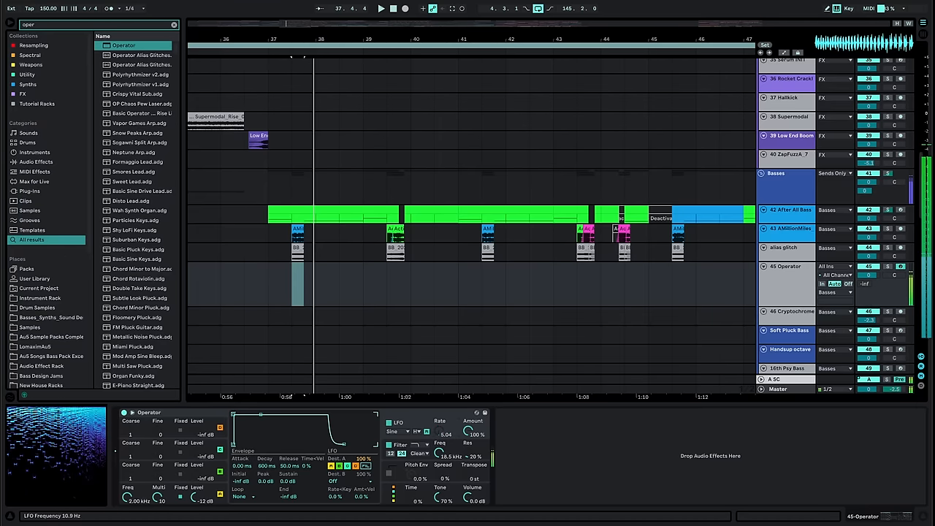
{"action": "left_click_drag", "start_coordinate": [448, 432], "coordinate": [447, 410]}
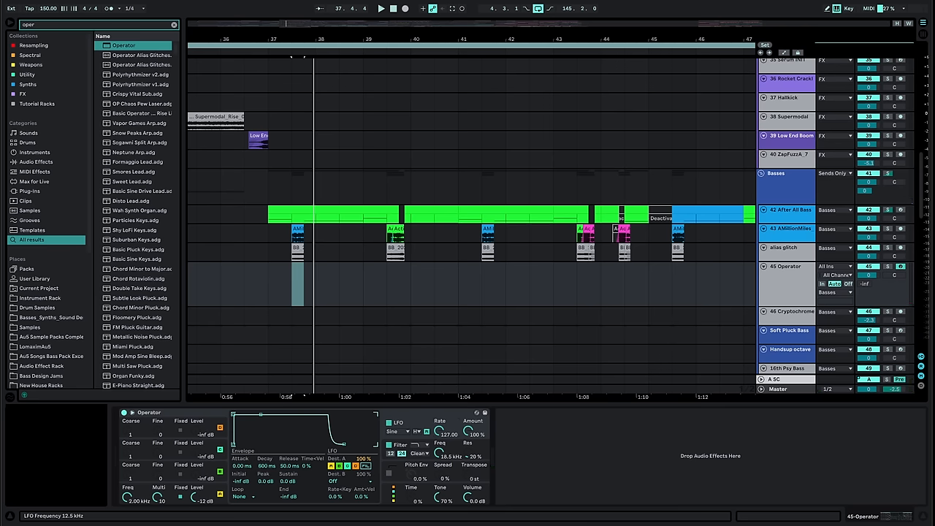
{"action": "left_click_drag", "start_coordinate": [441, 431], "coordinate": [441, 439]}
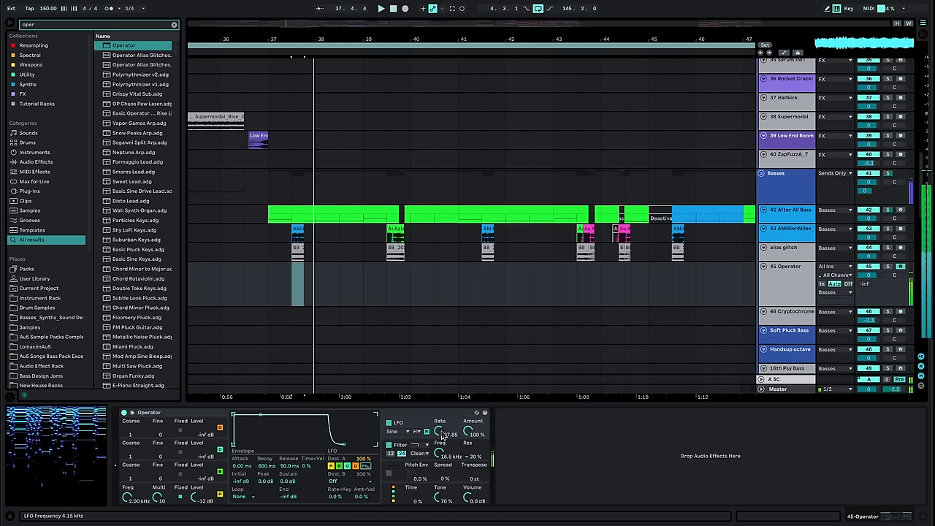
{"action": "left_click_drag", "start_coordinate": [448, 431], "coordinate": [446, 439]}
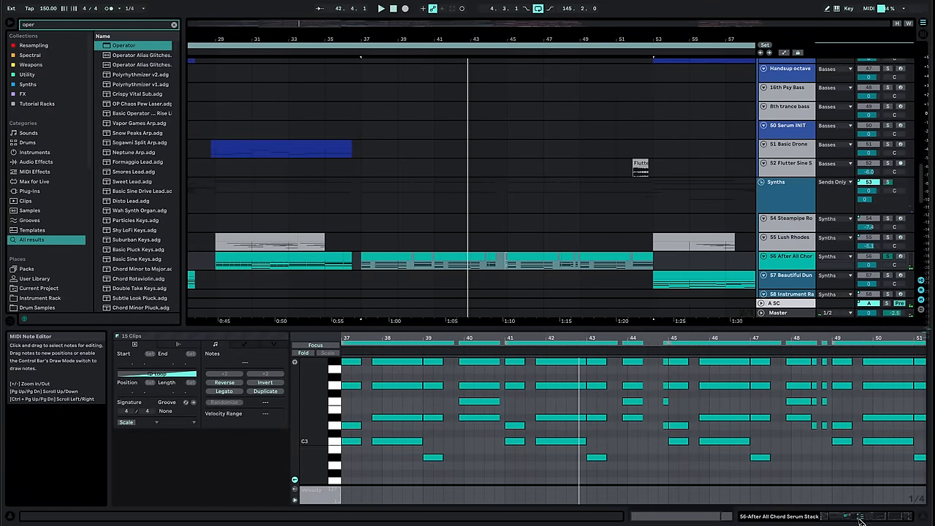
{"action": "mouse_move", "coordinate": [847, 517]}
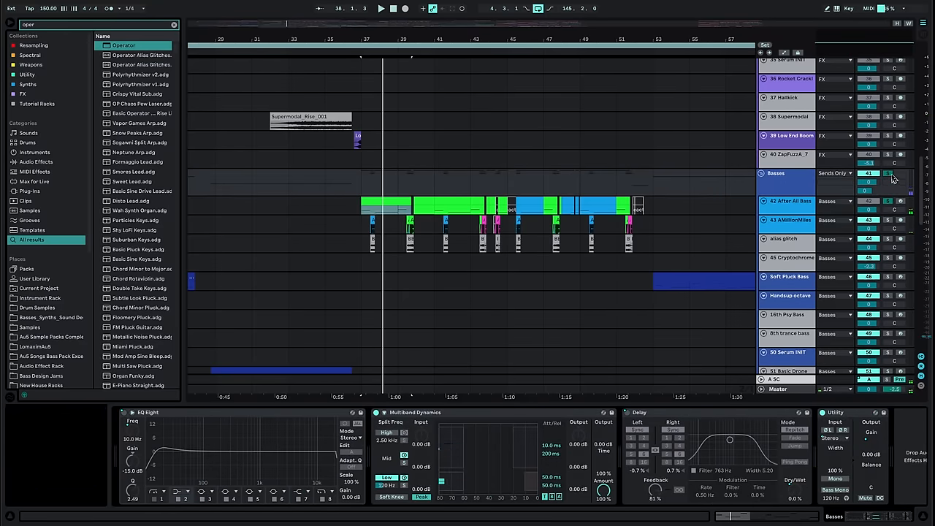
- Scroll down through the chord and lead tracks back to the After All Bass Pad chain
{"action": "scroll", "scroll_direction": "down", "scroll_amount": 3}
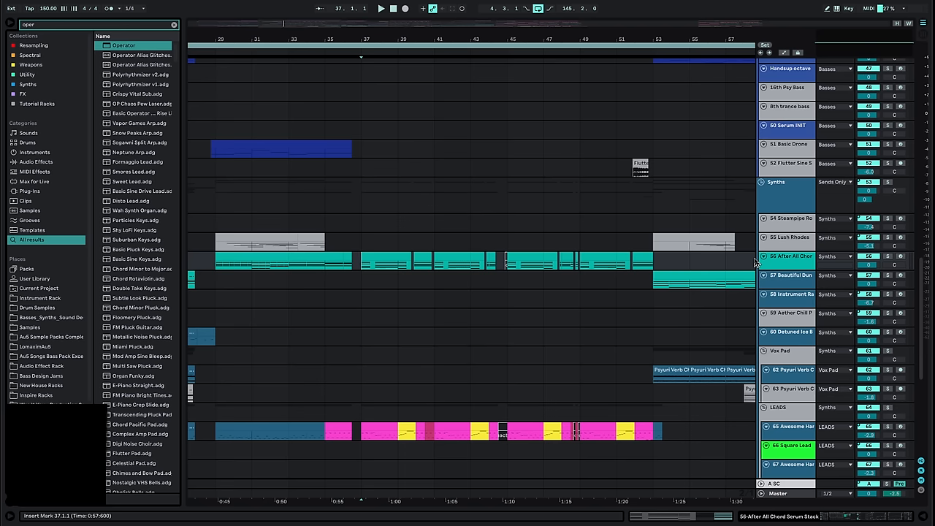
{"action": "scroll", "scroll_direction": "down", "scroll_amount": 3}
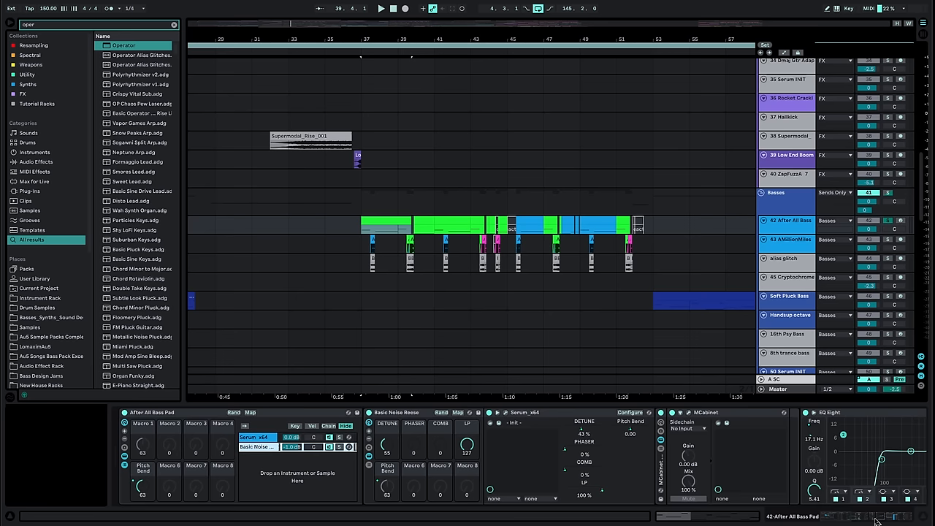
{"action": "mouse_move", "coordinate": [494, 286]}
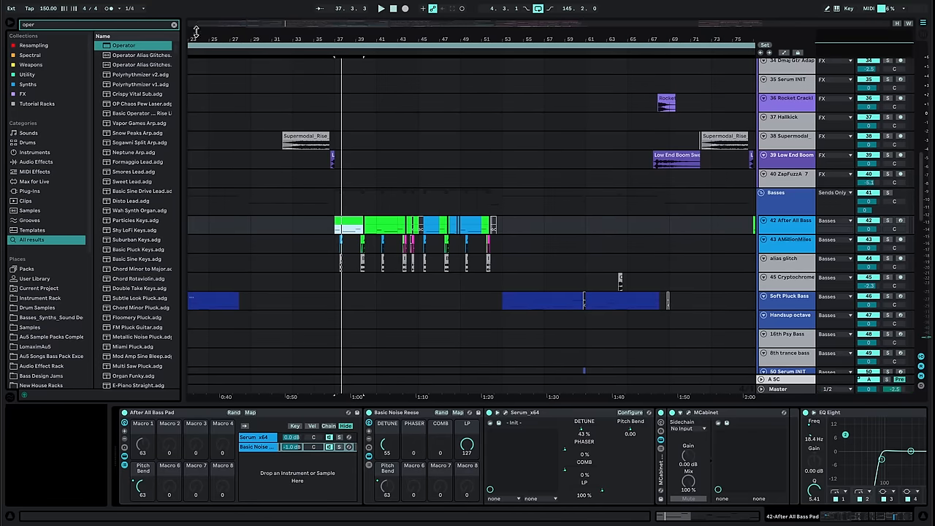
- Jump to the synth section and show Guitar Rig 6 on the Steampipe Rock Guitar track, then Omnisphere's Lush Supersaw Pad 1
{"action": "left_click", "coordinate": [172, 23]}
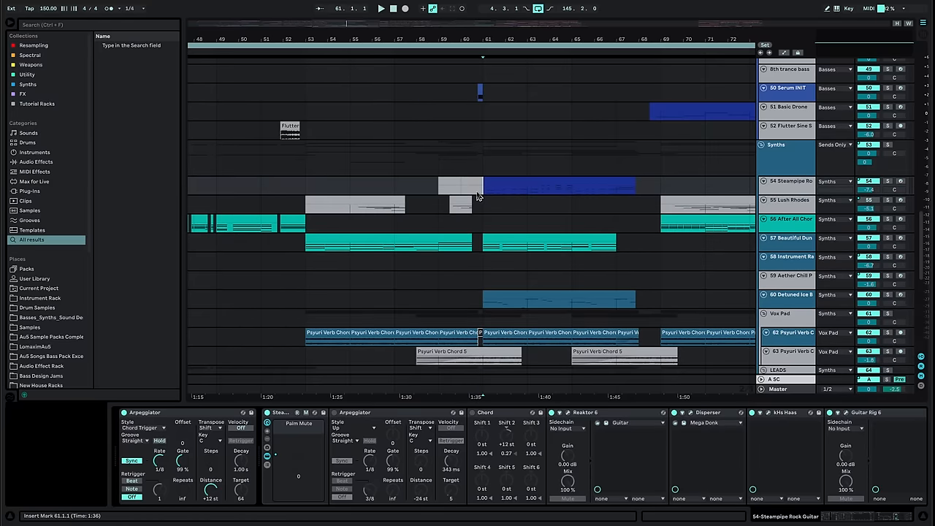
{"action": "left_click", "coordinate": [380, 9]}
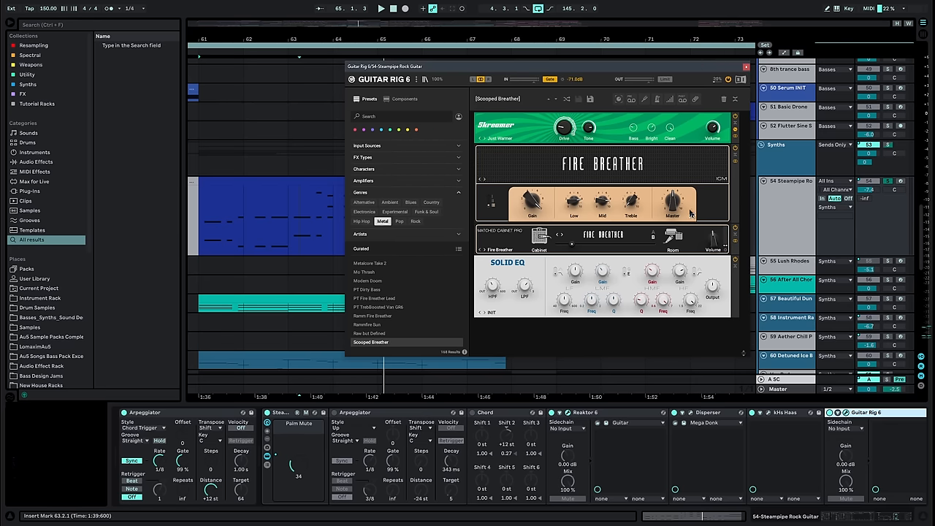
{"action": "left_click", "coordinate": [380, 9]}
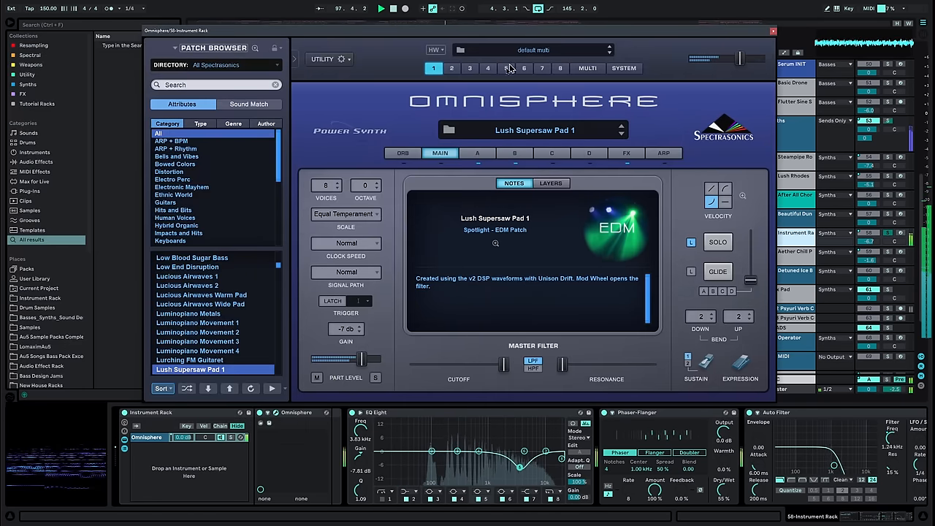
- Show layer A's oscillator zoom with its Unison settings in the Lush Supersaw Pad 1 patch
{"action": "left_click", "coordinate": [476, 154]}
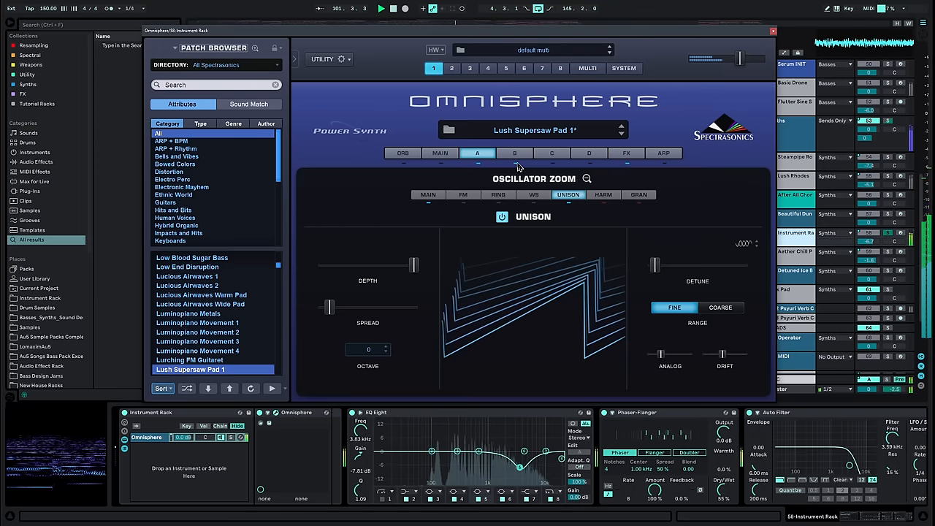
{"action": "left_click", "coordinate": [515, 153]}
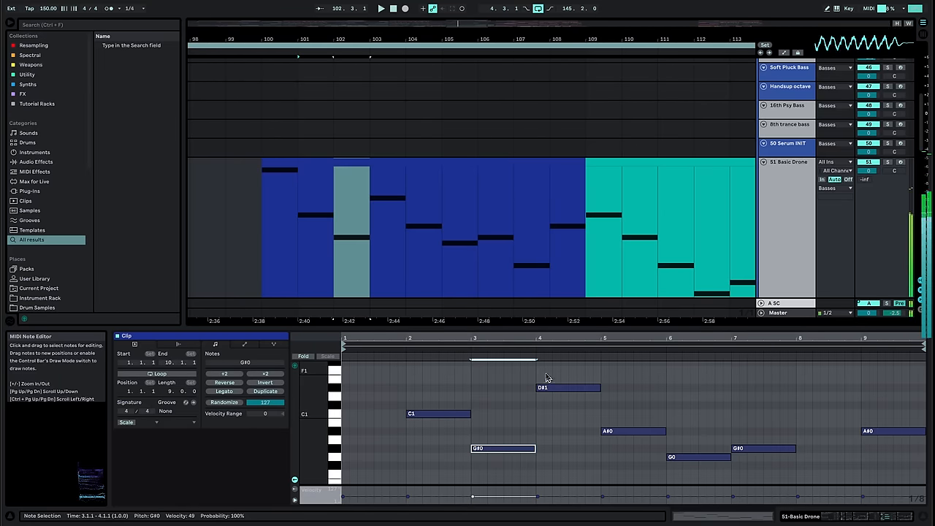
{"action": "left_click", "coordinate": [633, 429]}
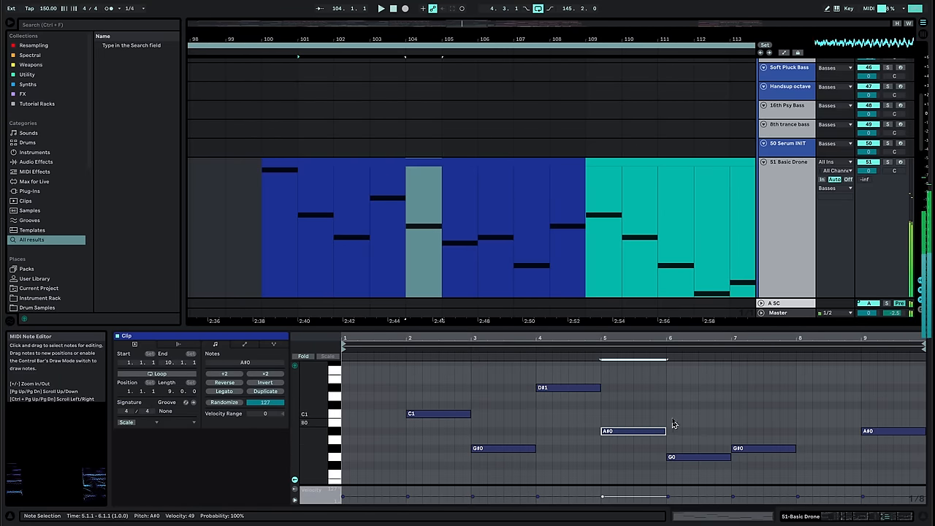
{"action": "mouse_move", "coordinate": [702, 427]}
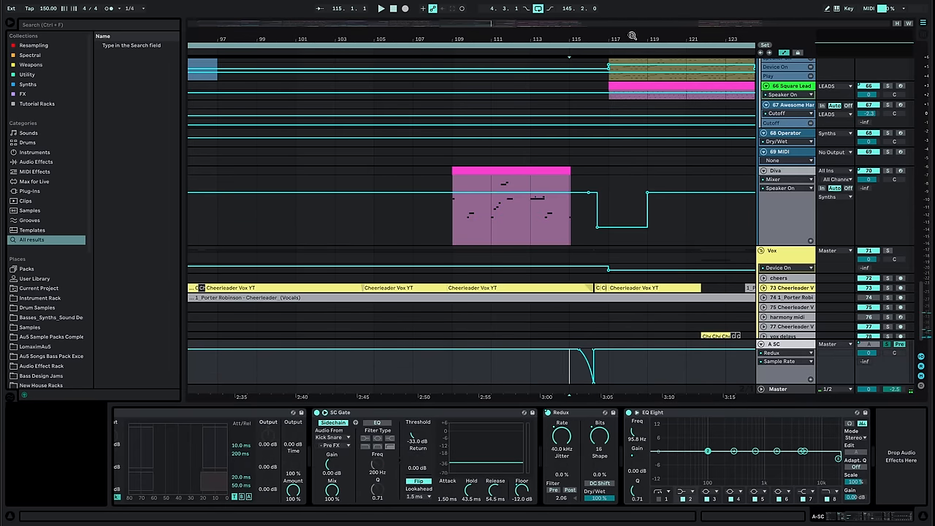
- Show Super Analog Dino Saws and its effects, then the drum kit's Soft Bat Kick sample and EQ
{"action": "left_click", "coordinate": [380, 8]}
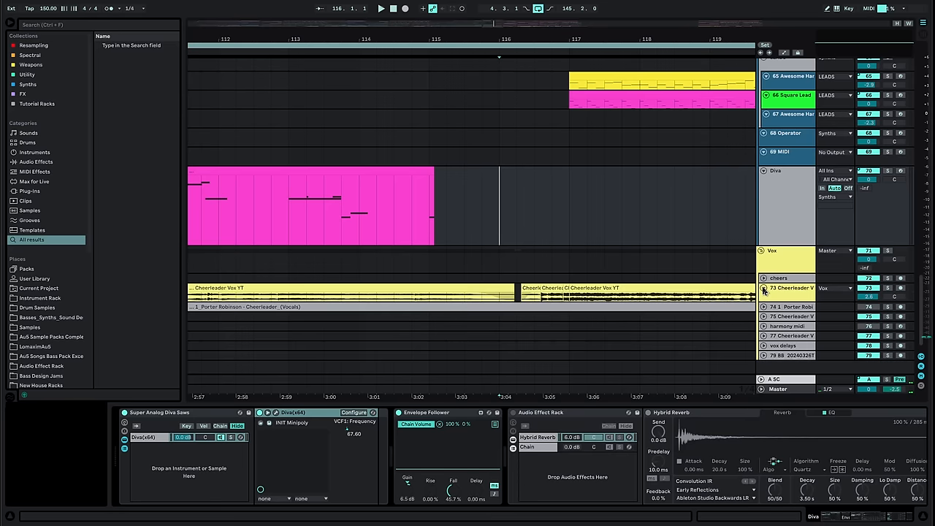
{"action": "left_click", "coordinate": [380, 9]}
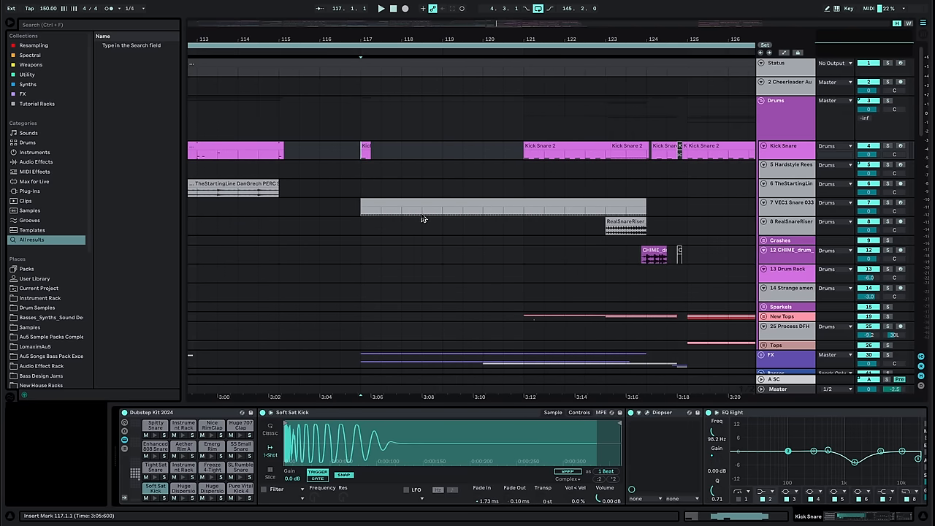
- Bring the drum tracks into view and select the VEC1 Snare 033 riser clip to show its Simpler, Auto Pan and EQ Eight
{"action": "scroll", "scroll_direction": "down", "scroll_amount": 3}
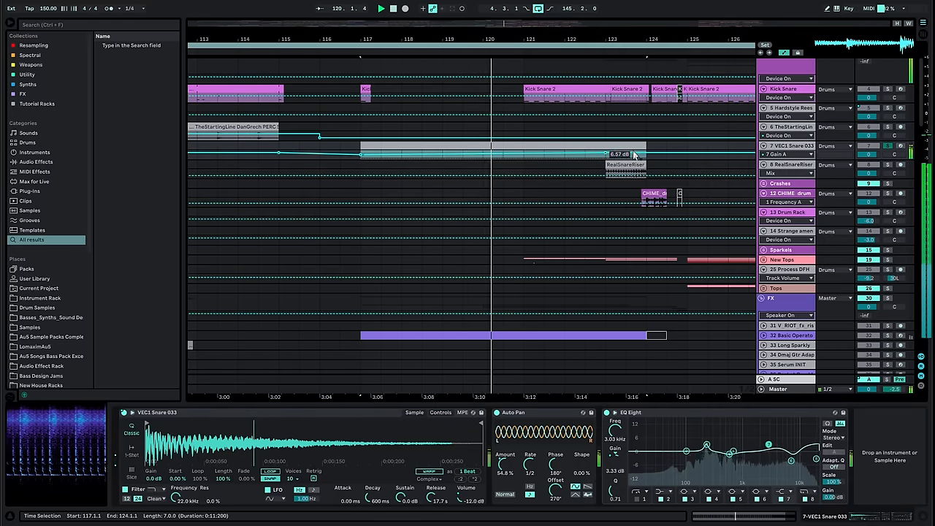
{"action": "left_click", "coordinate": [225, 218]}
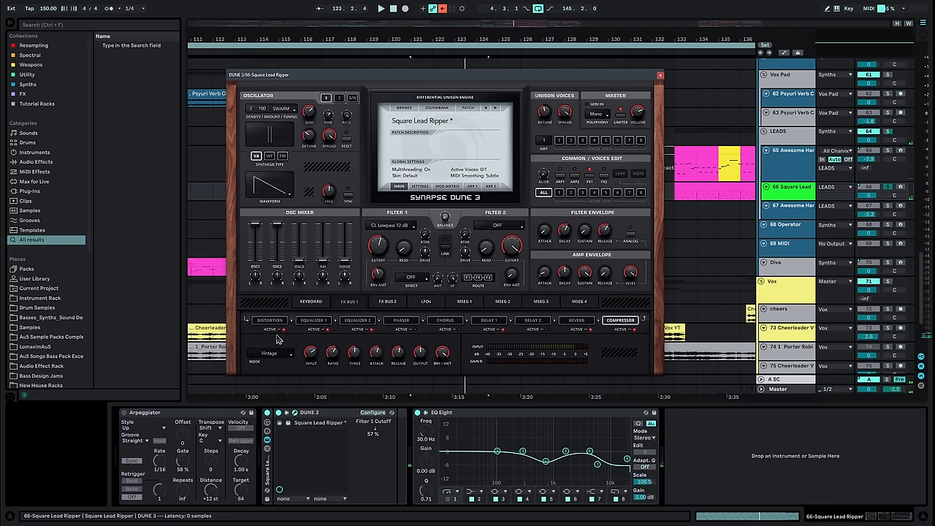
- Show the DUNE 3 window with the Square Lead Ripper patch on the Square Lead track
{"action": "left_click", "coordinate": [269, 321]}
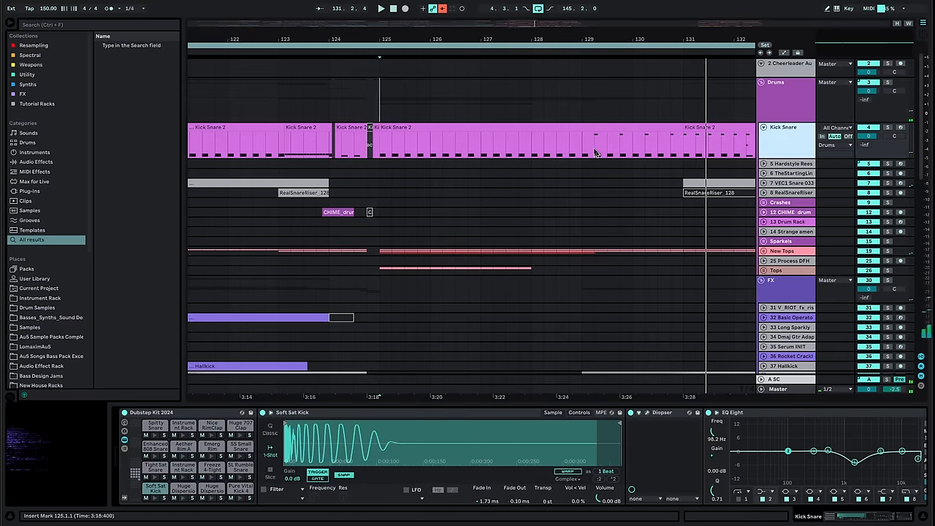
- Close DUNE 3 and show the Basses group's device chain
{"action": "left_click", "coordinate": [380, 9]}
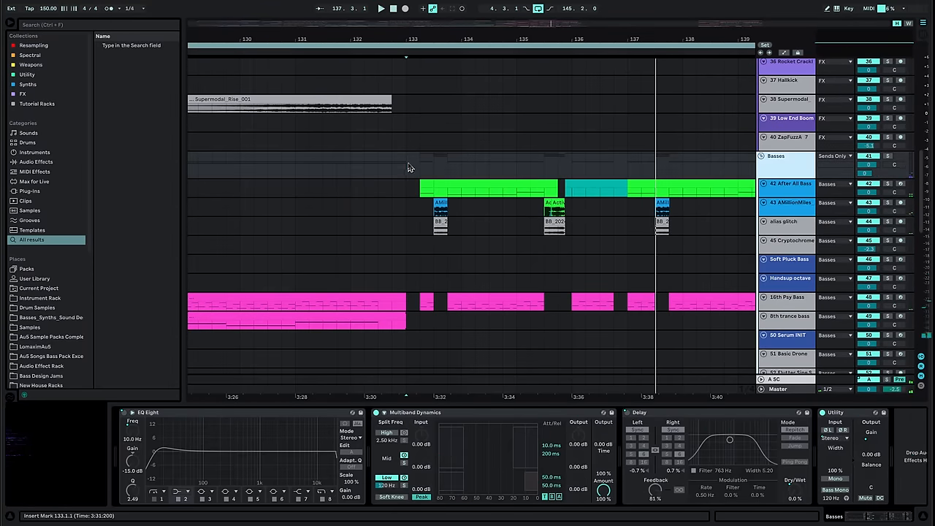
{"action": "left_click", "coordinate": [380, 8]}
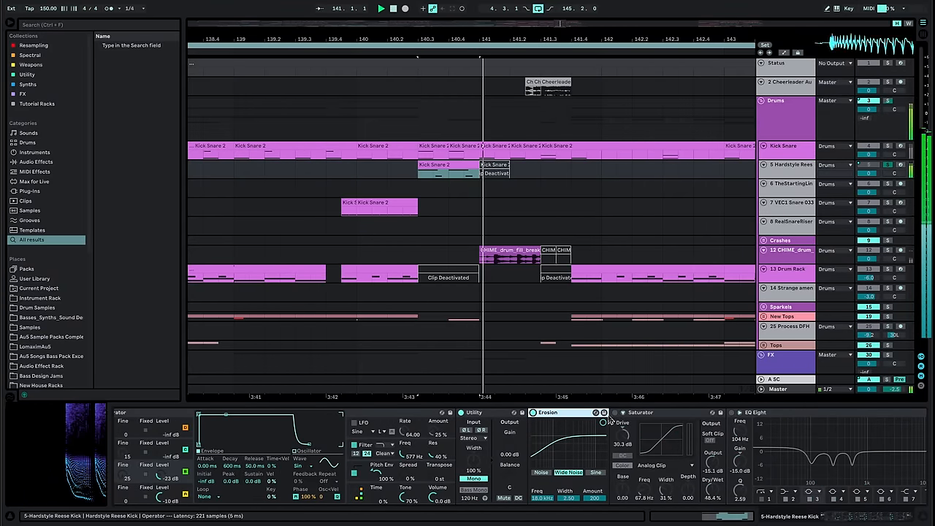
- Walk the Handstyle Reese Kick chain from Operator through utility, erosion, saturator, EQ to Phaser-Flanger and Overdrive
{"action": "left_click", "coordinate": [380, 9]}
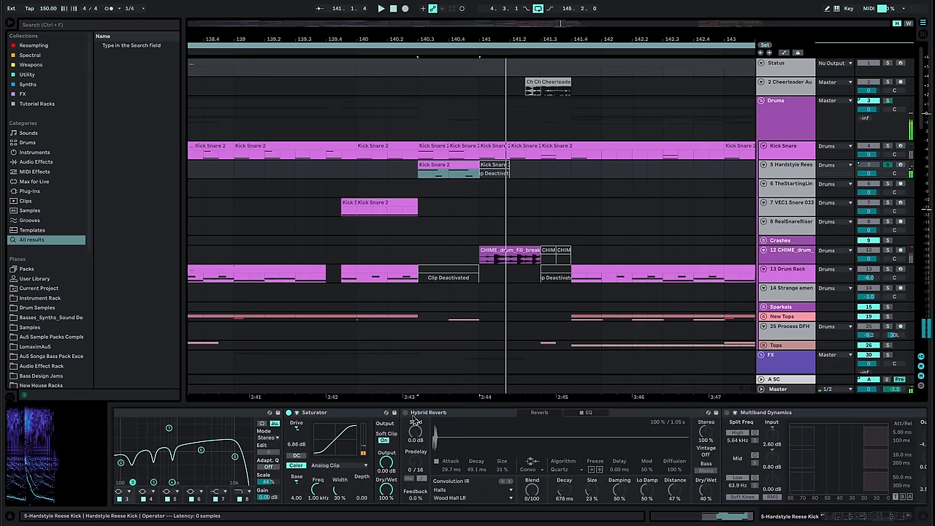
{"action": "left_click", "coordinate": [380, 9]}
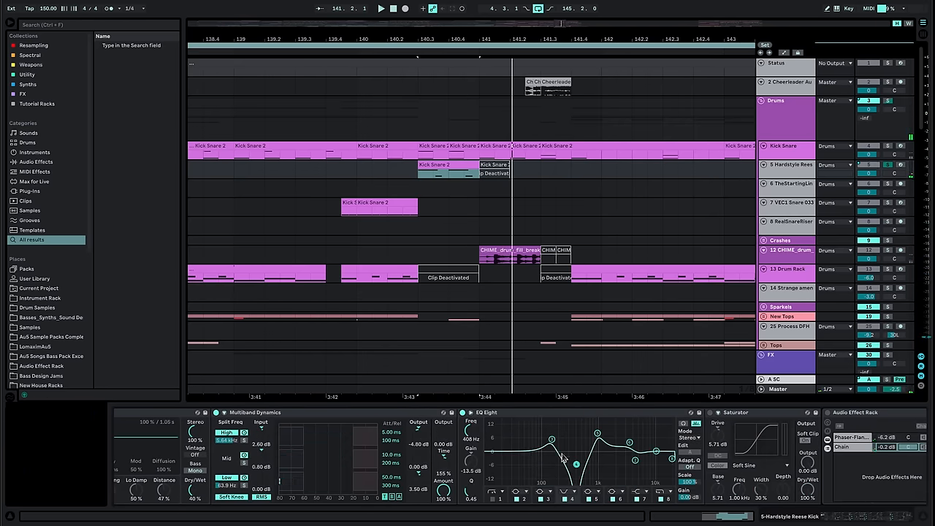
{"action": "left_click", "coordinate": [380, 9]}
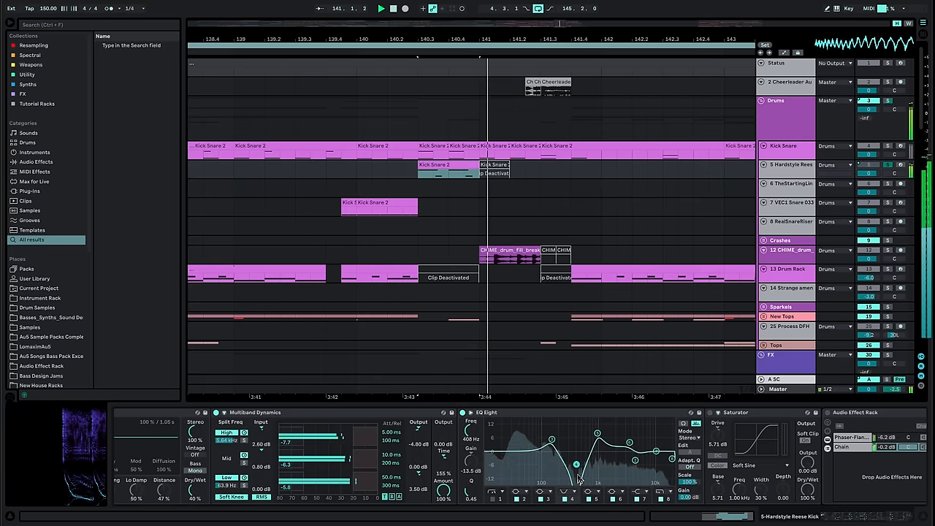
{"action": "left_click", "coordinate": [380, 9]}
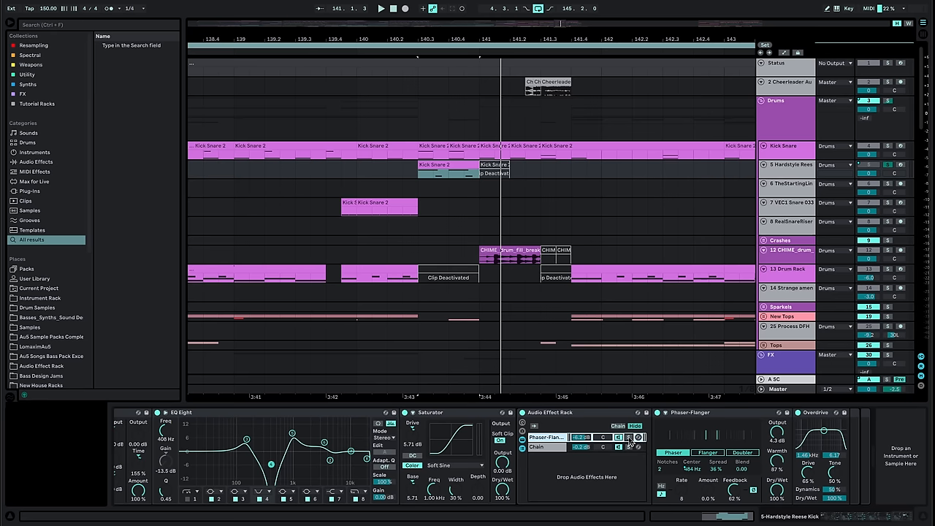
{"action": "left_click", "coordinate": [380, 9]}
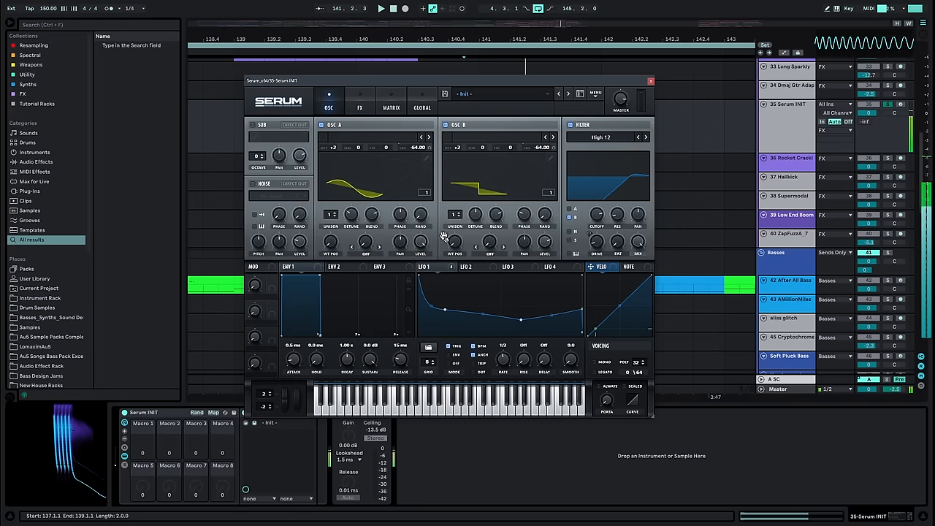
- Show the Serum INIT bass track's Serum window and look through its oscillator and LFO sections
{"action": "left_click", "coordinate": [431, 266]}
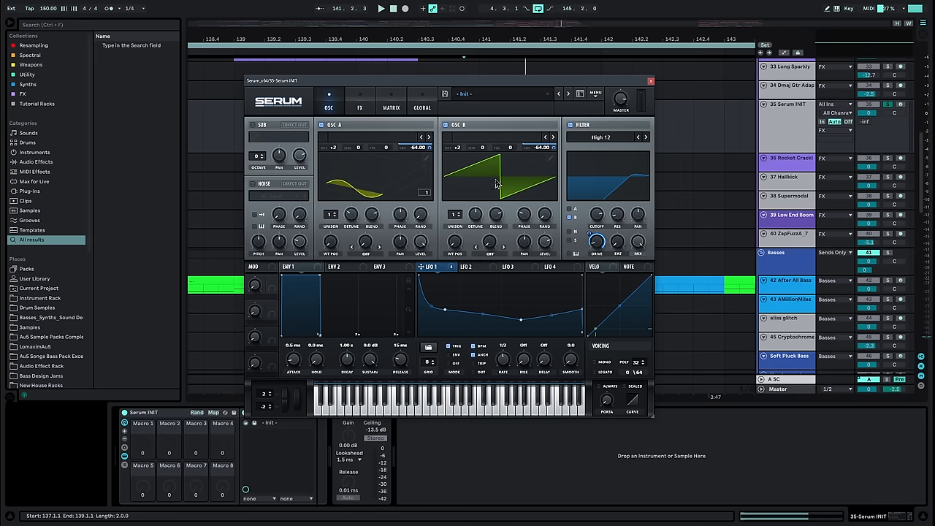
{"action": "left_click", "coordinate": [380, 8]}
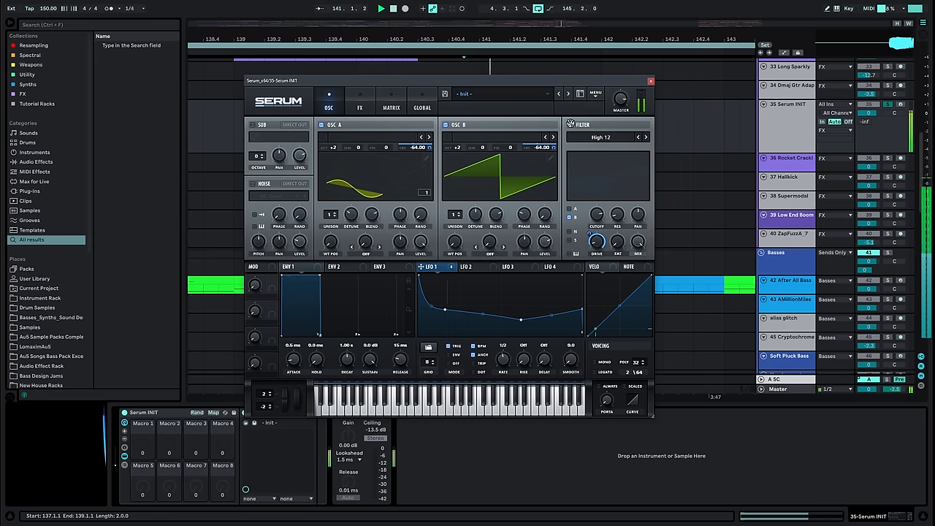
{"action": "left_click", "coordinate": [380, 9]}
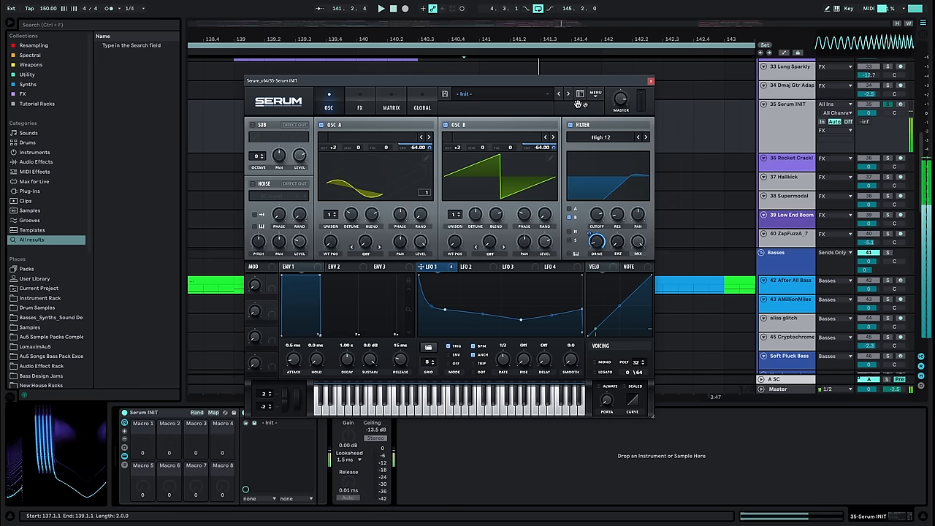
{"action": "left_click", "coordinate": [649, 80]}
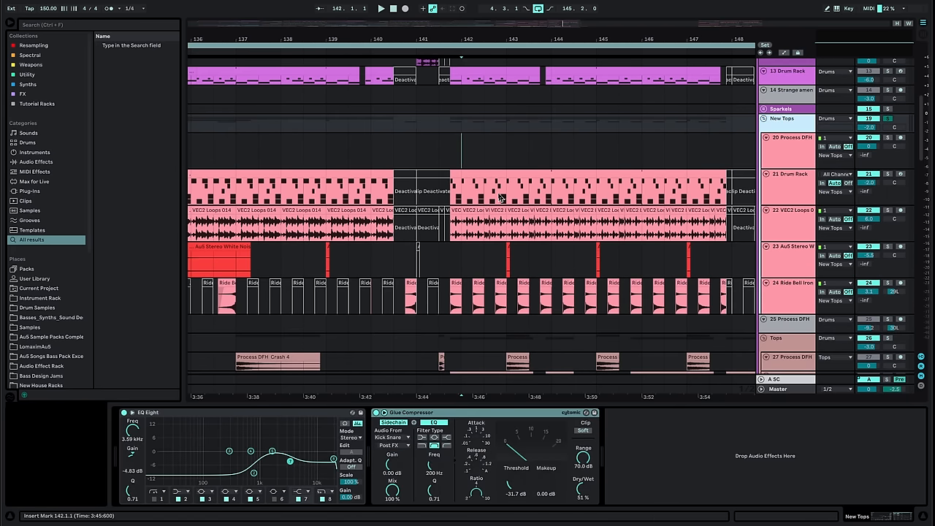
- Close Serum and show the New Tops group's EQ Eight and Glue Compressor on the drum top loops
{"action": "left_click", "coordinate": [380, 9]}
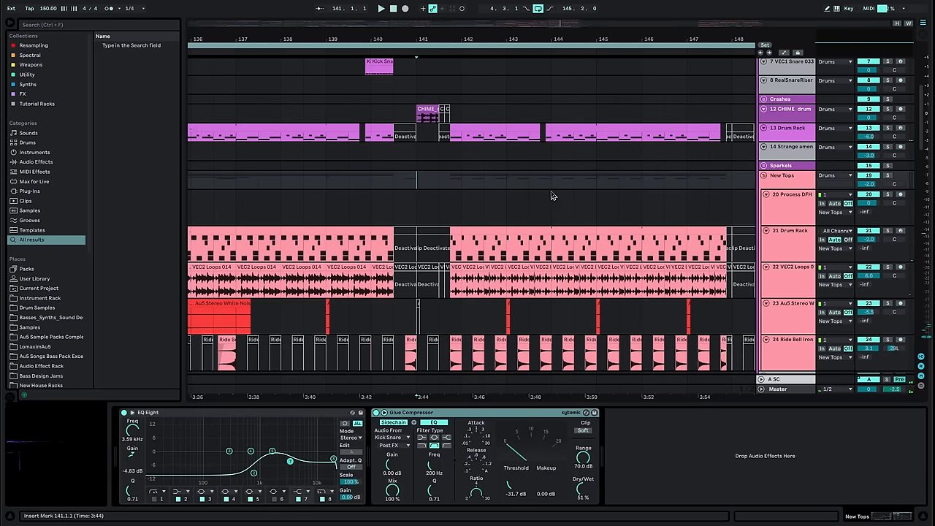
{"action": "mouse_move", "coordinate": [401, 70]}
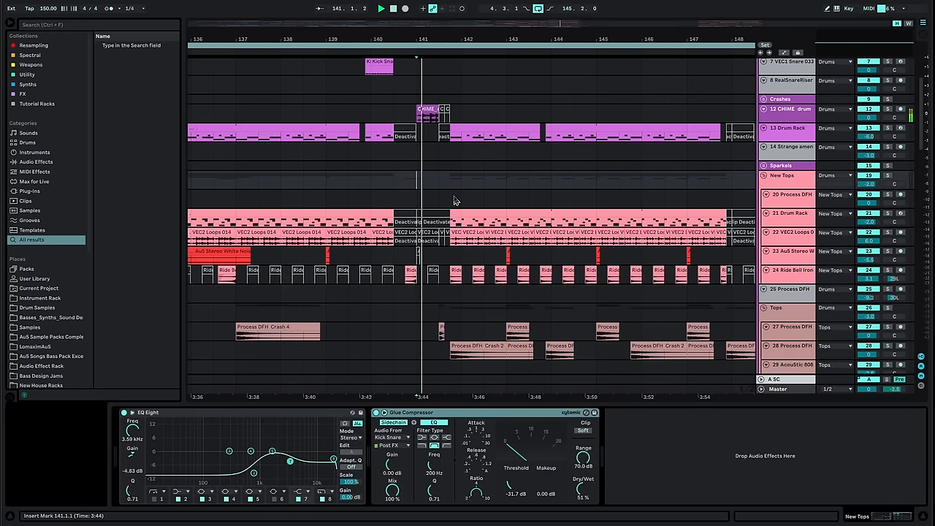
{"action": "left_click", "coordinate": [380, 9]}
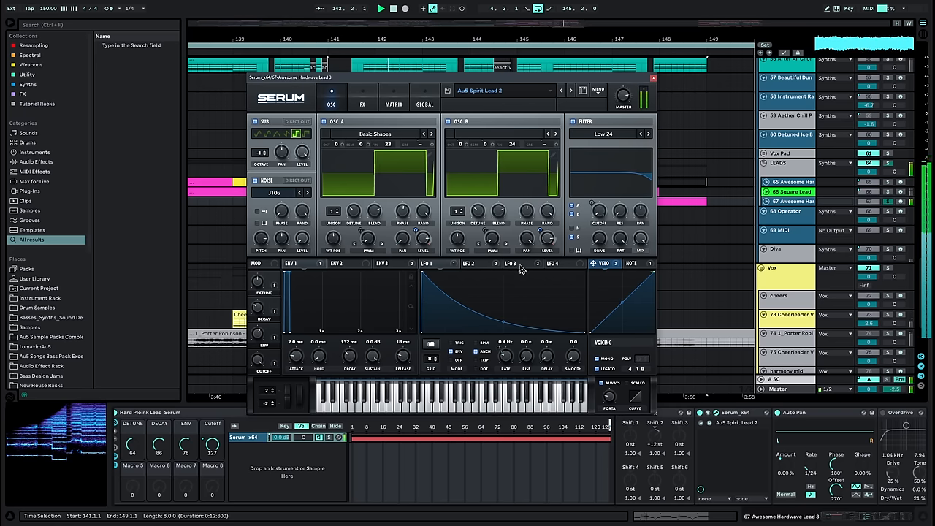
- Show the Serum Awesome Hardwave Lead 2 patch with its auto pan and overdrive effects
{"action": "left_click", "coordinate": [395, 97]}
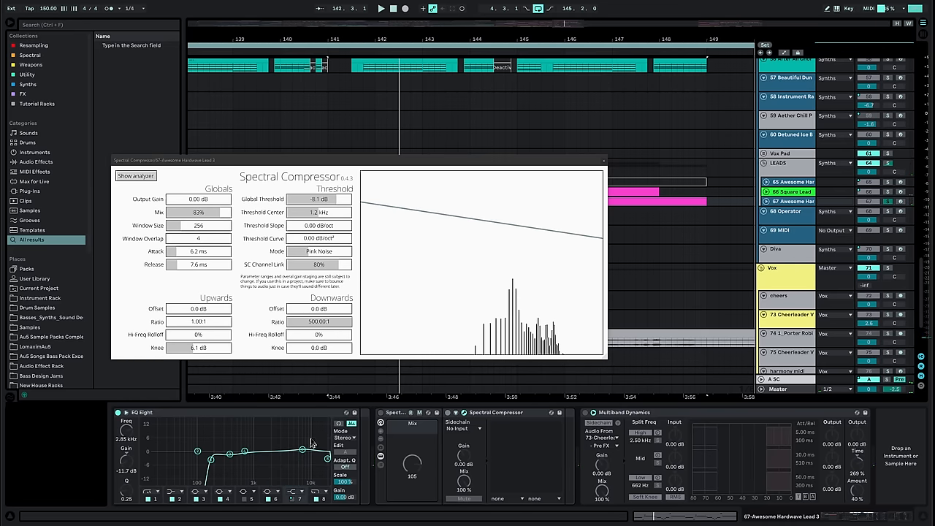
- Close the Spectral Compressor and show the Basses group's automation lanes around bar 145
{"action": "left_click", "coordinate": [380, 9]}
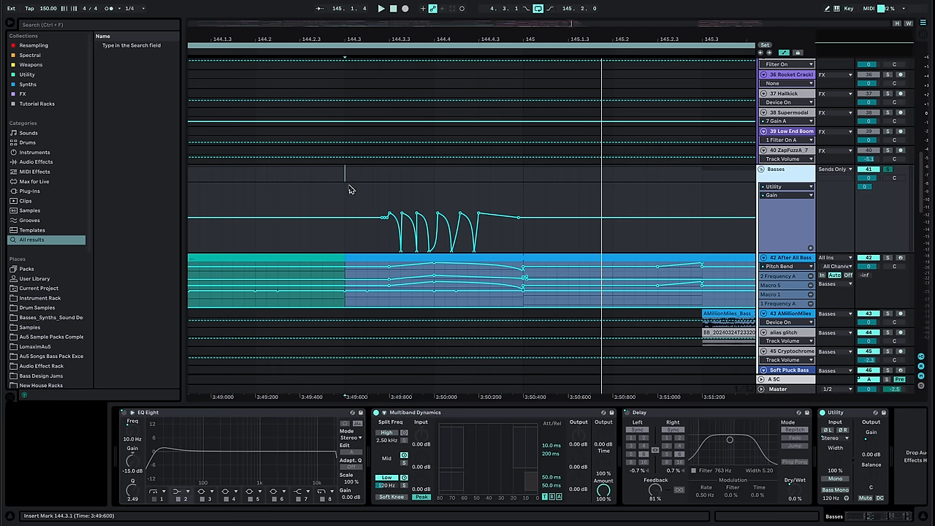
{"action": "left_click", "coordinate": [380, 9]}
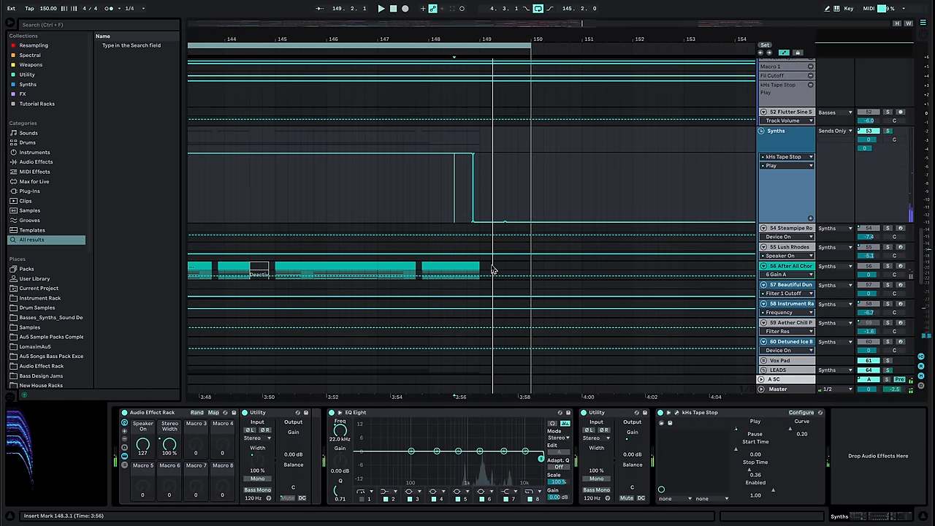
- Select the After All Chord Serum Stack clip to show its dynamics, two EQs and utility chain
{"action": "left_click", "coordinate": [450, 271]}
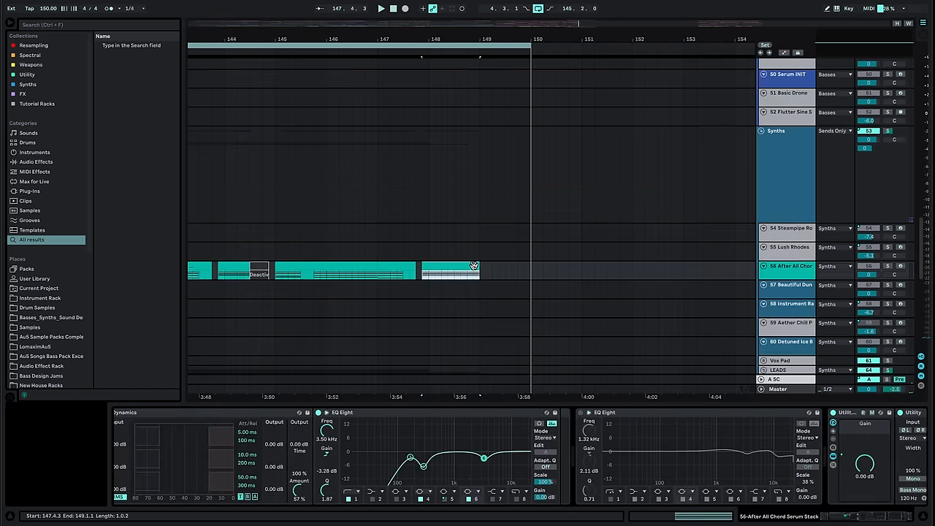